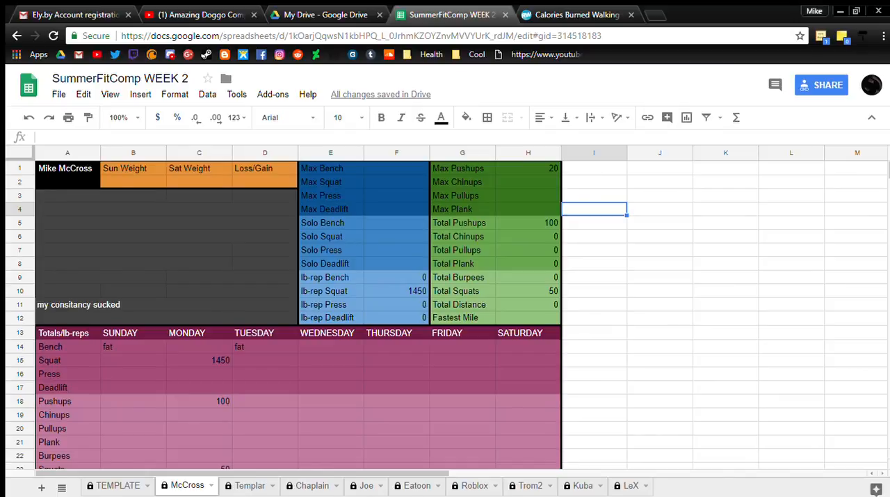
pyautogui.moveTo(720, 84)
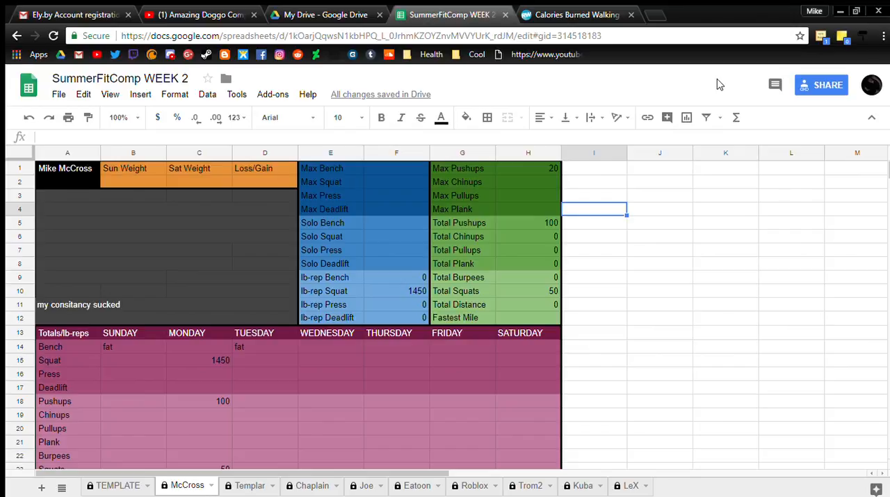
pyautogui.moveTo(708, 78)
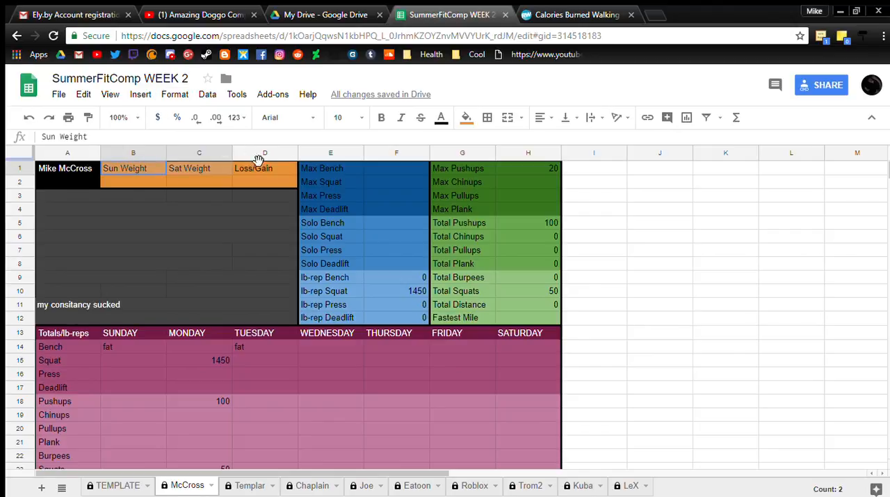
# Enter 200 as the Sunday weight and check the Loss/Gain cell
pyautogui.click(199, 195)
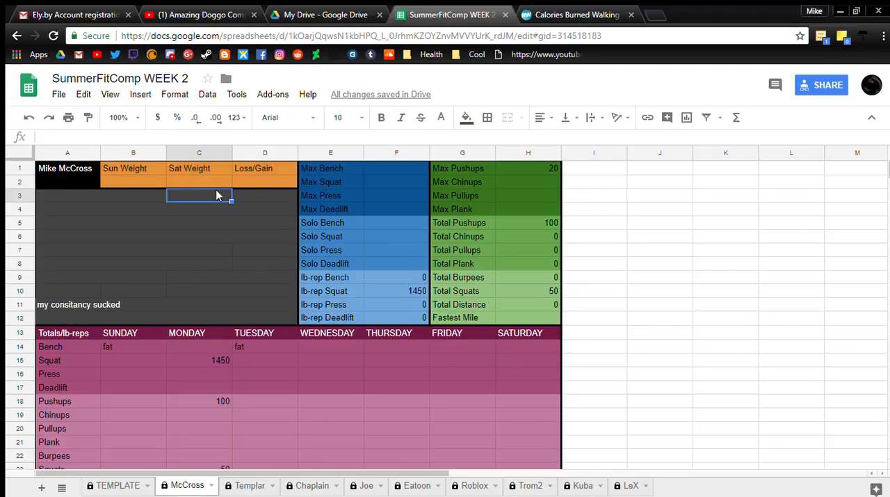
pyautogui.moveTo(118, 165)
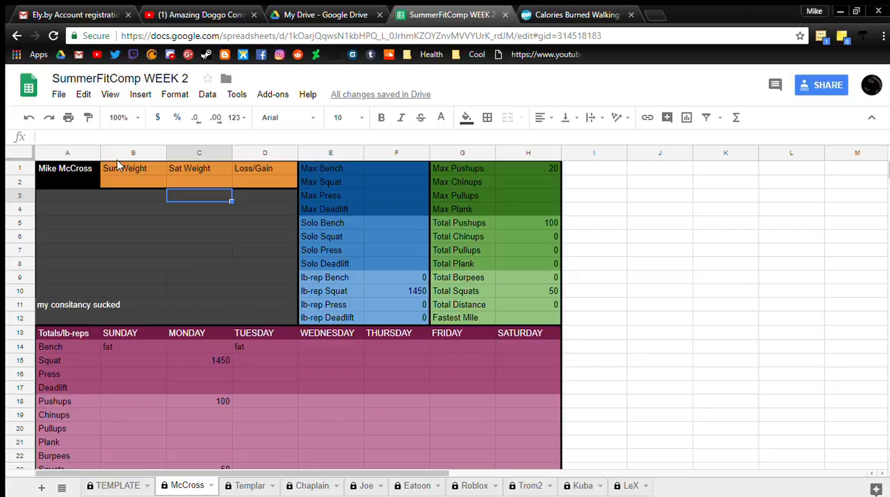
pyautogui.moveTo(175, 176)
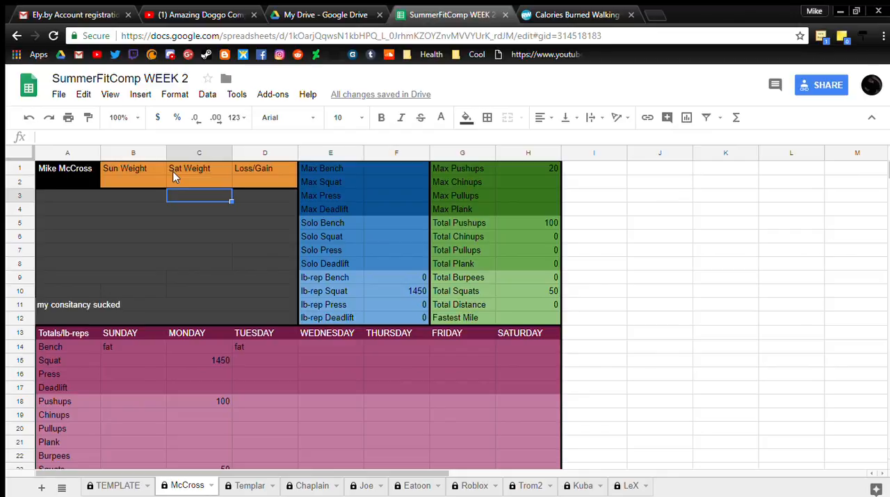
pyautogui.moveTo(145, 172)
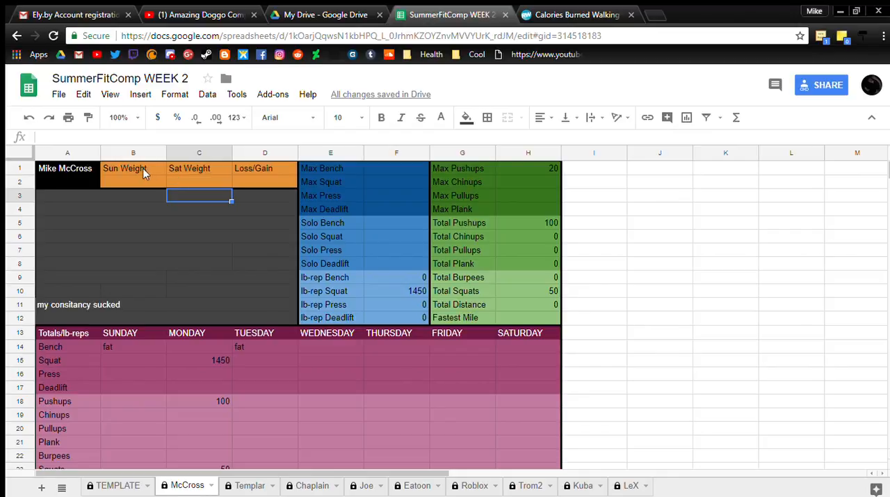
pyautogui.click(133, 182)
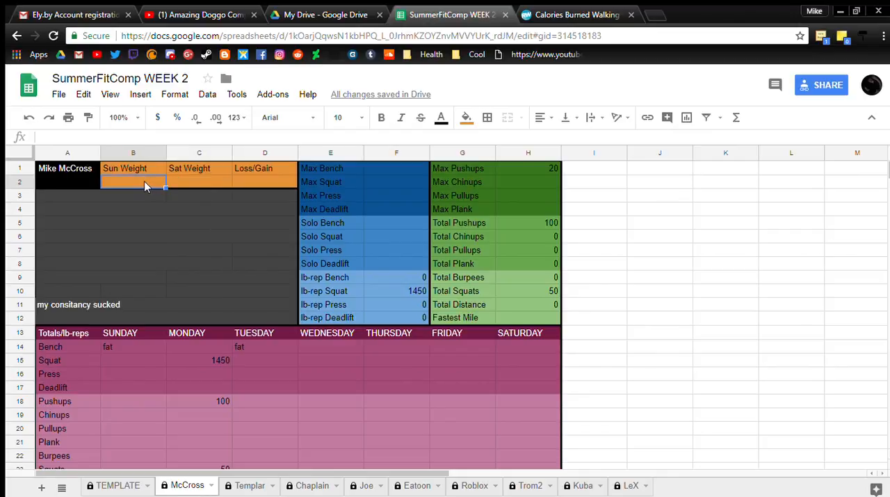
pyautogui.write('200')
pyautogui.click(199, 180)
pyautogui.write('199')
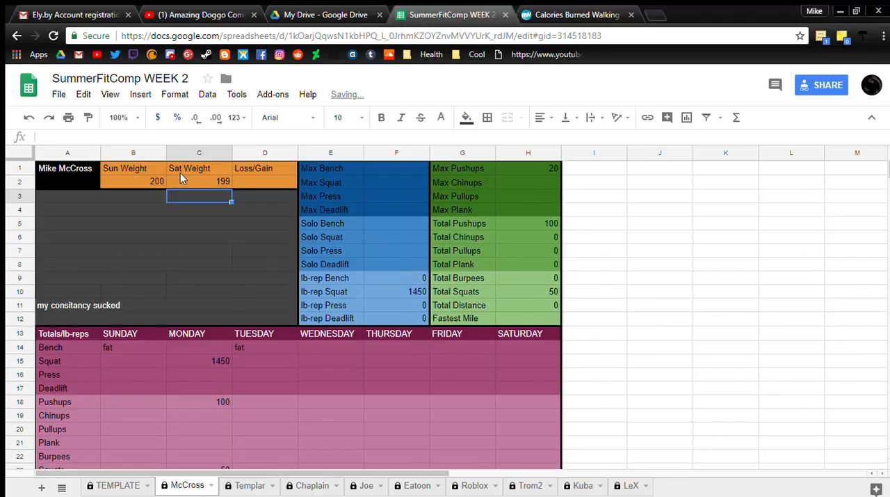
pyautogui.click(264, 180)
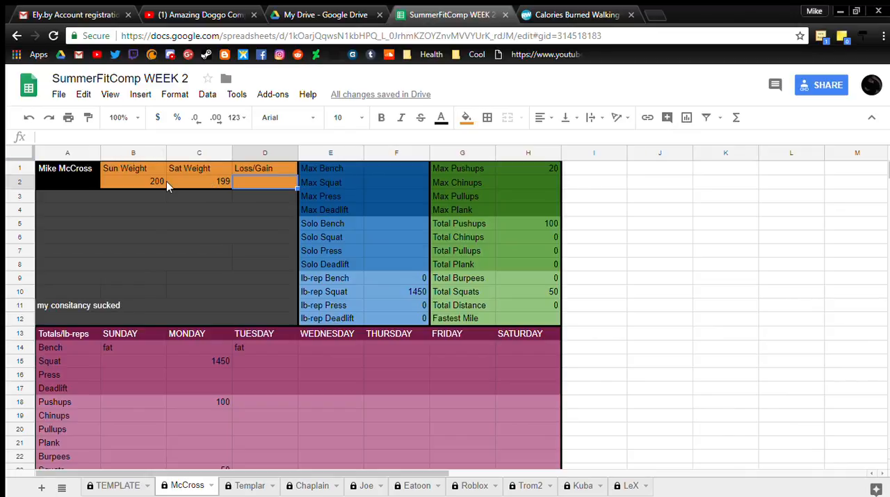
pyautogui.click(199, 196)
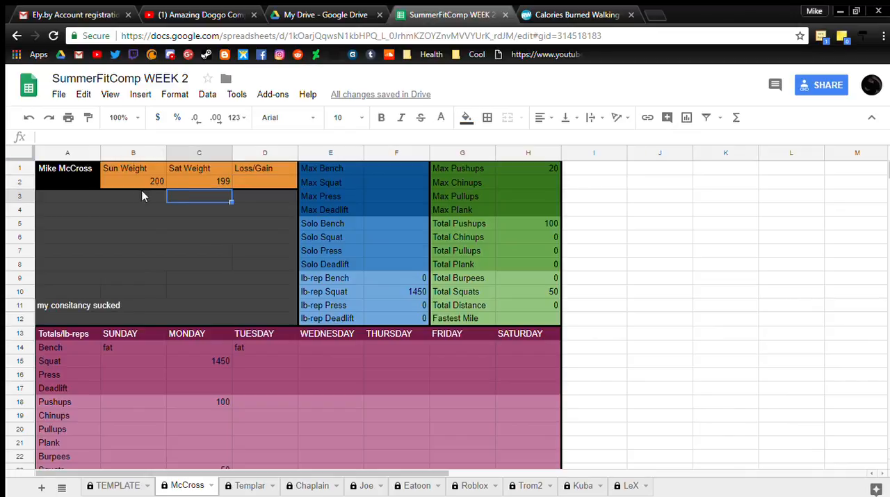
# Review the Sunday weight value of 200 and cells in the dark notes block
pyautogui.click(133, 180)
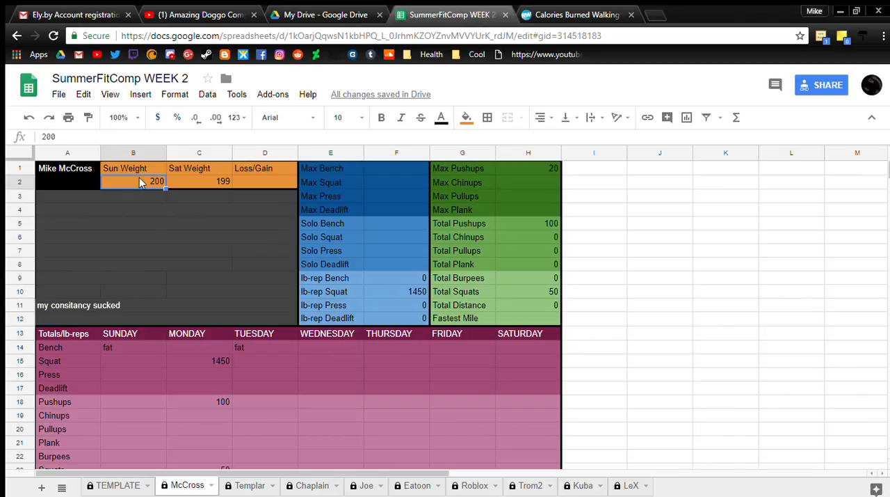
pyautogui.click(199, 182)
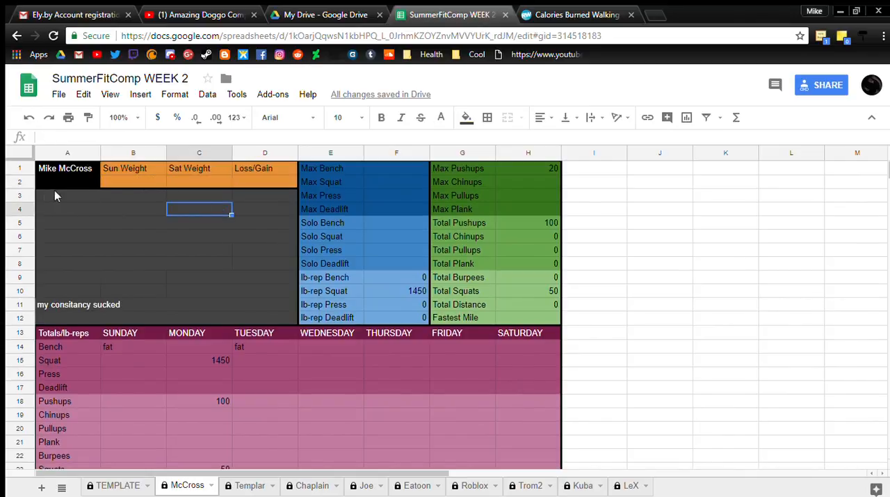
pyautogui.click(68, 195)
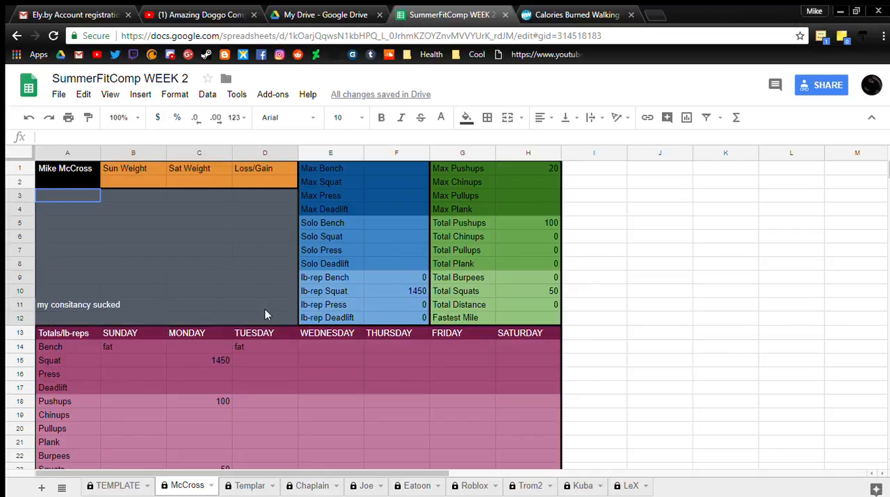
pyautogui.click(199, 222)
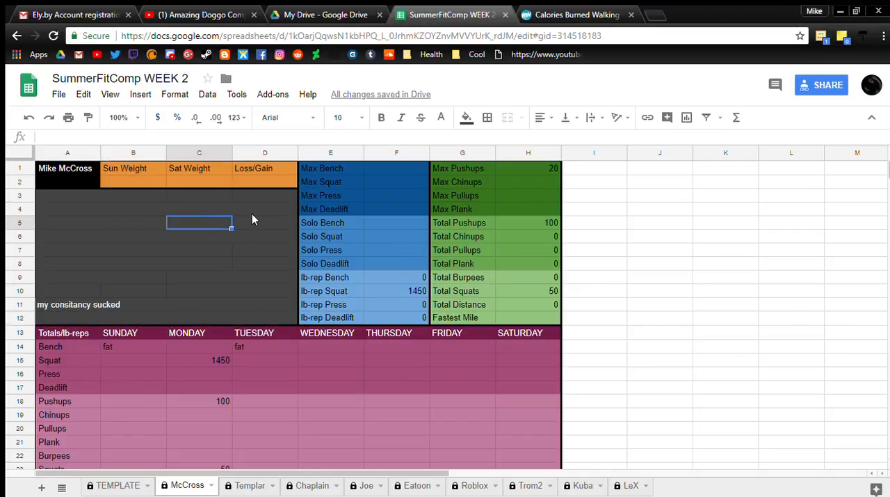
pyautogui.click(265, 223)
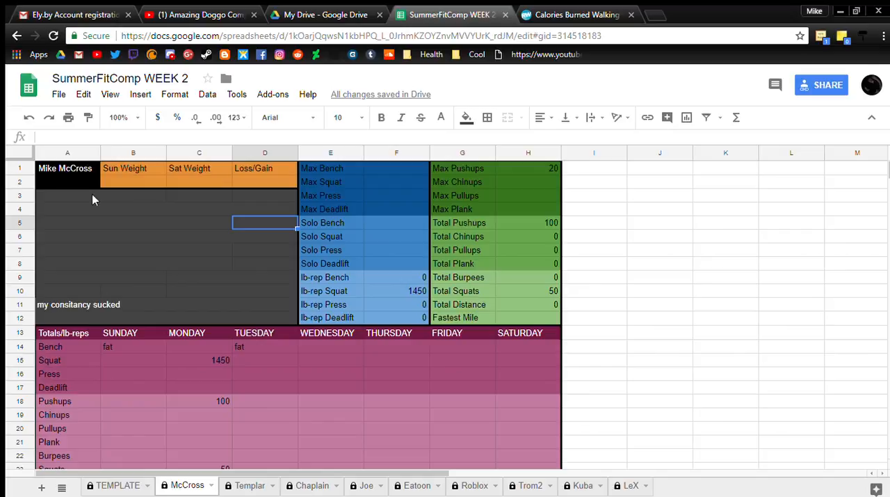
pyautogui.moveTo(378, 202)
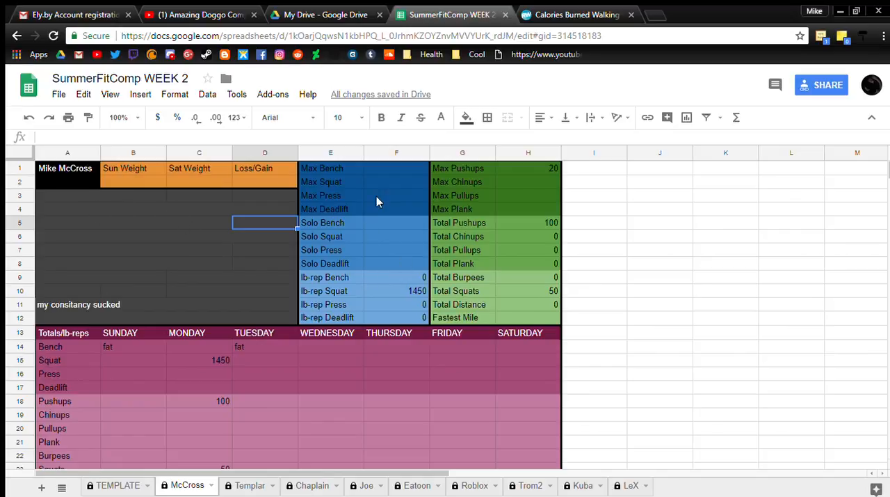
pyautogui.moveTo(317, 168)
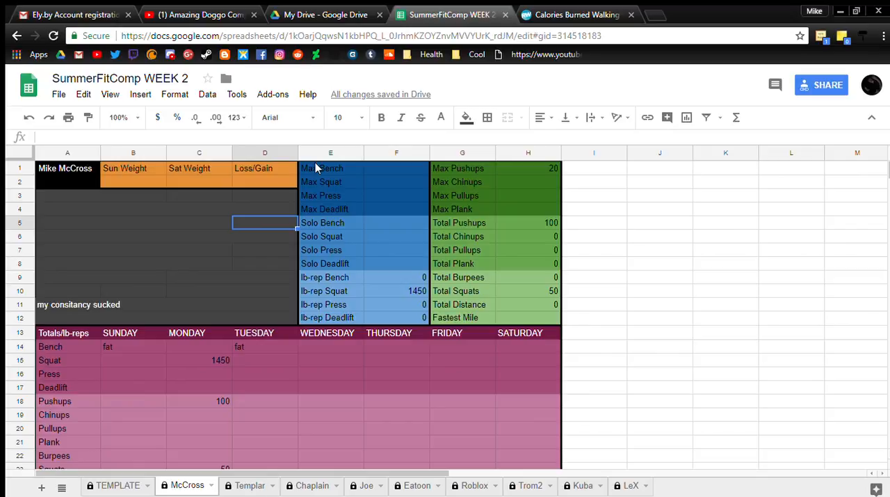
pyautogui.moveTo(375, 195)
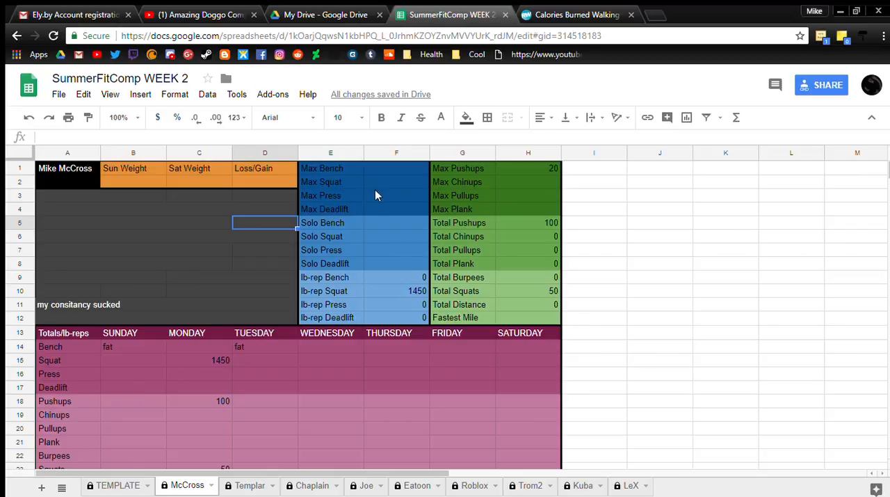
pyautogui.moveTo(429, 288)
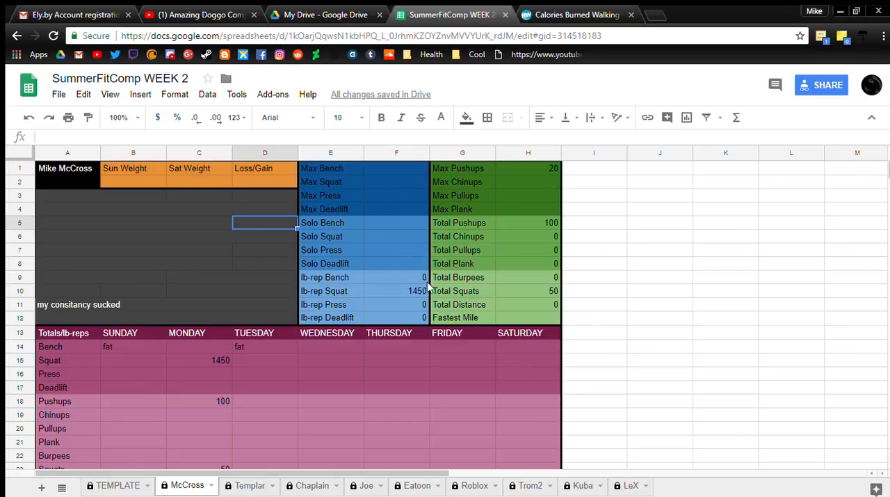
pyautogui.moveTo(379, 228)
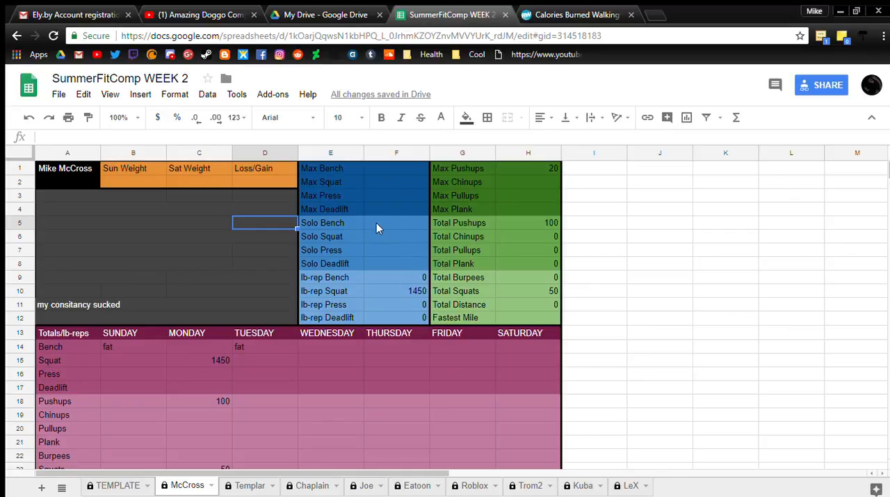
pyautogui.moveTo(374, 213)
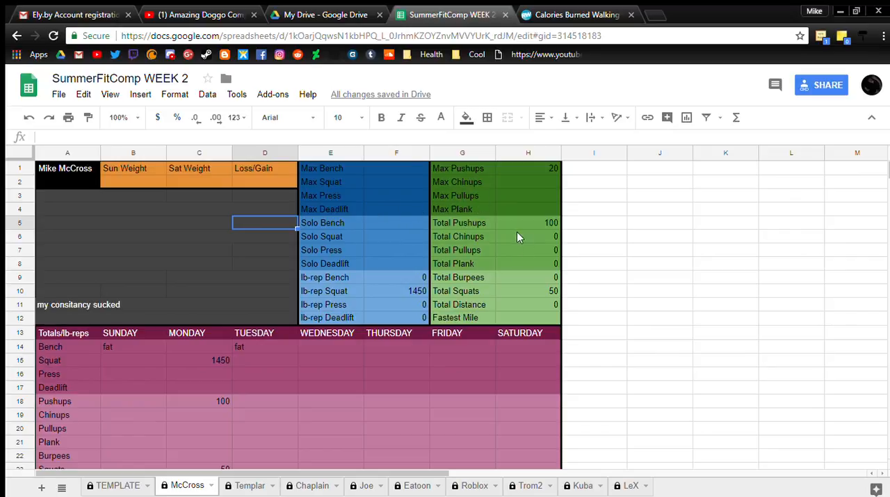
pyautogui.moveTo(498, 254)
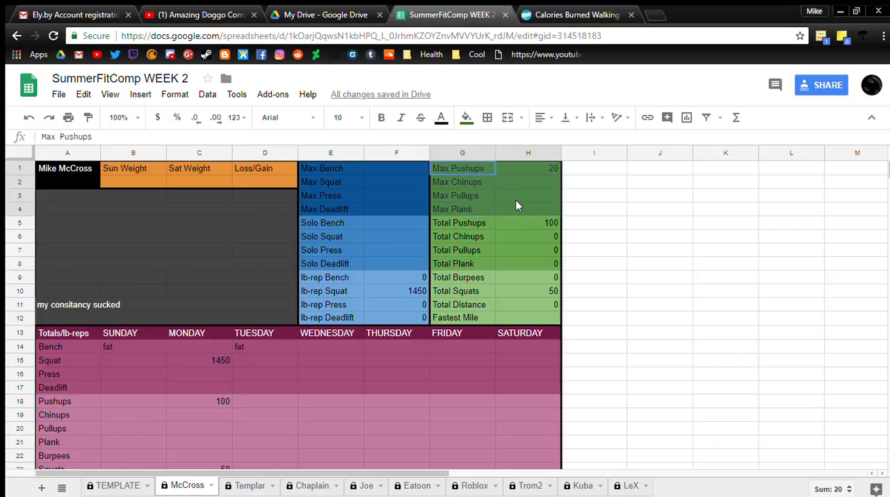
# Inspect the Total Pushups label and the Total Burpees and Total Distance formulas
pyautogui.click(463, 222)
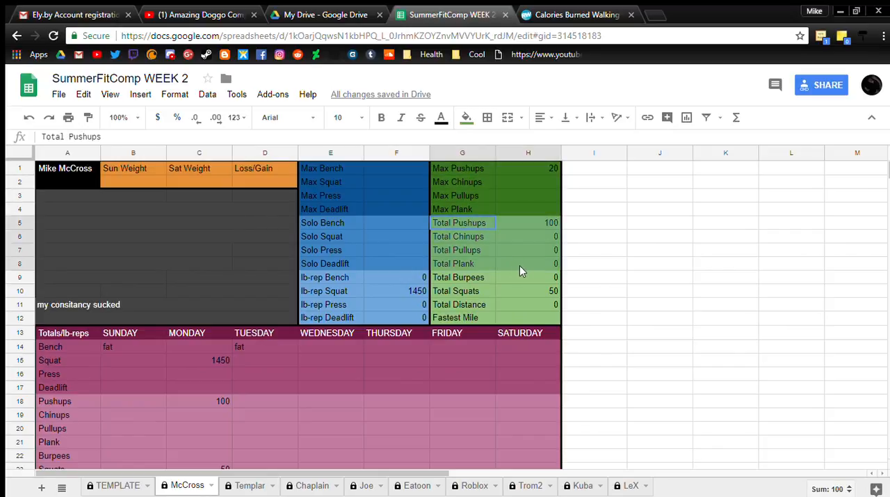
pyautogui.click(458, 276)
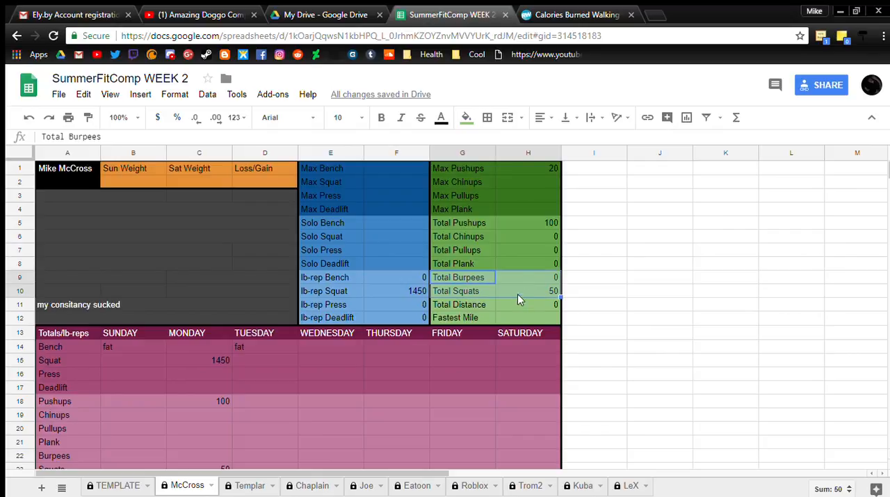
pyautogui.click(528, 276)
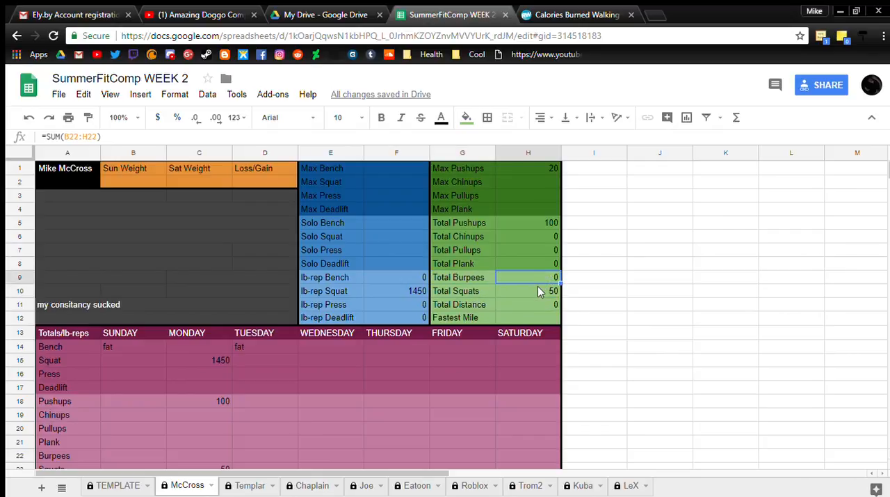
pyautogui.click(528, 304)
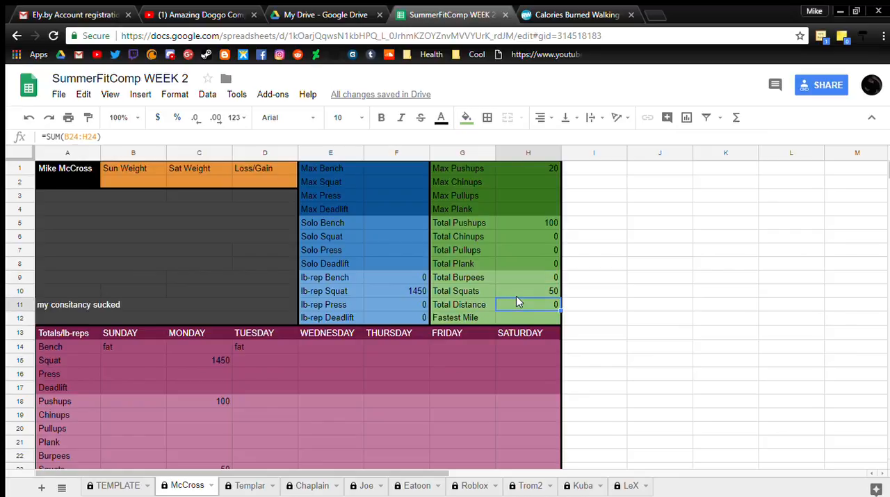
pyautogui.click(462, 223)
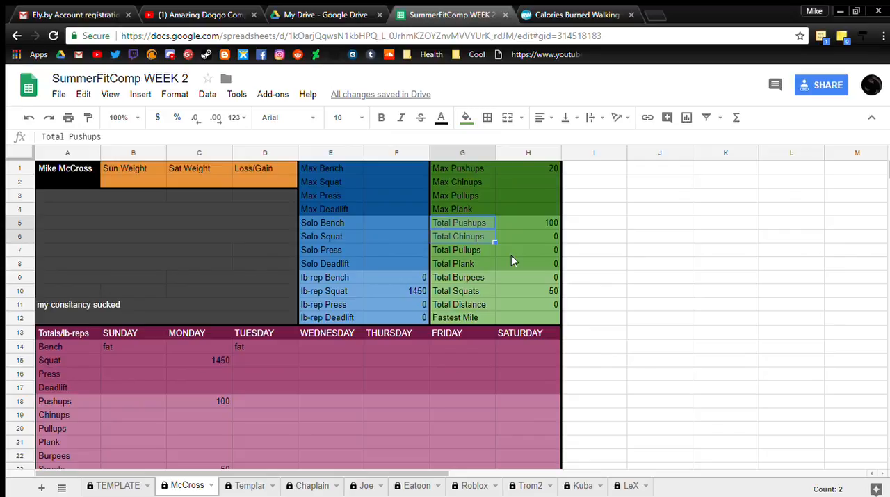
pyautogui.click(528, 276)
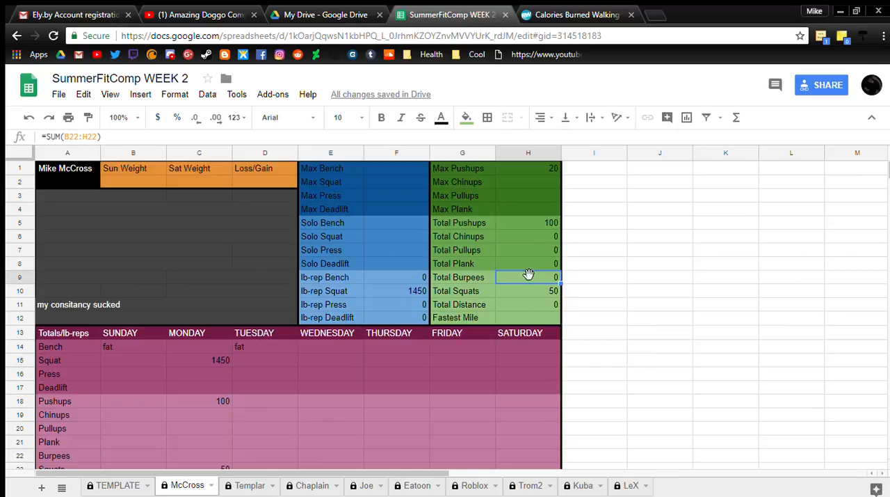
pyautogui.click(528, 304)
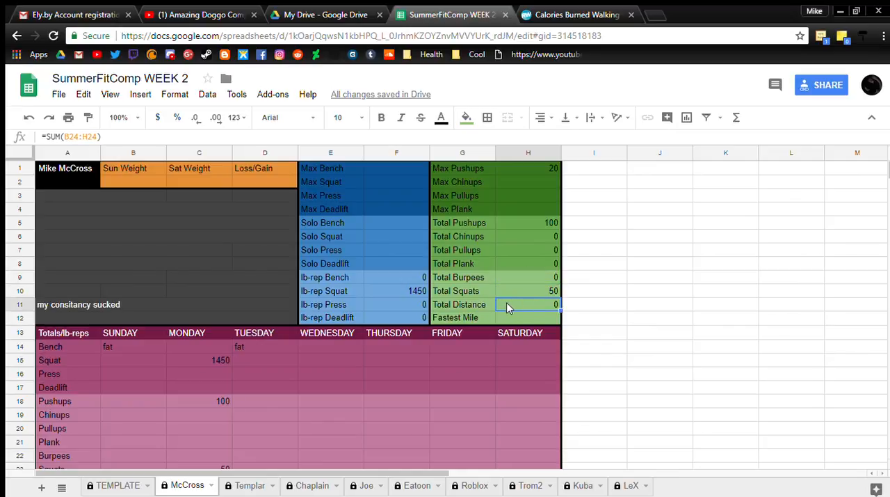
pyautogui.moveTo(487, 306)
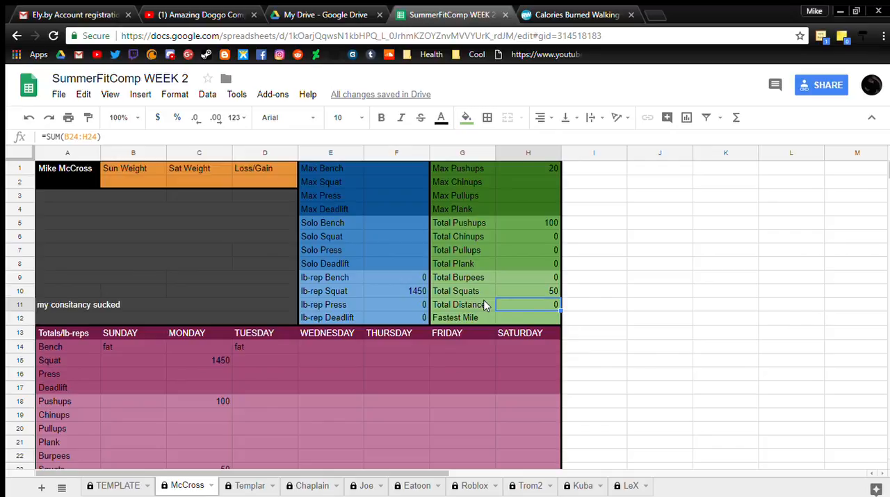
# Scroll down to the Timed Mile row and review its Tuesday, Wednesday and Saturday entries
pyautogui.scroll(-3)
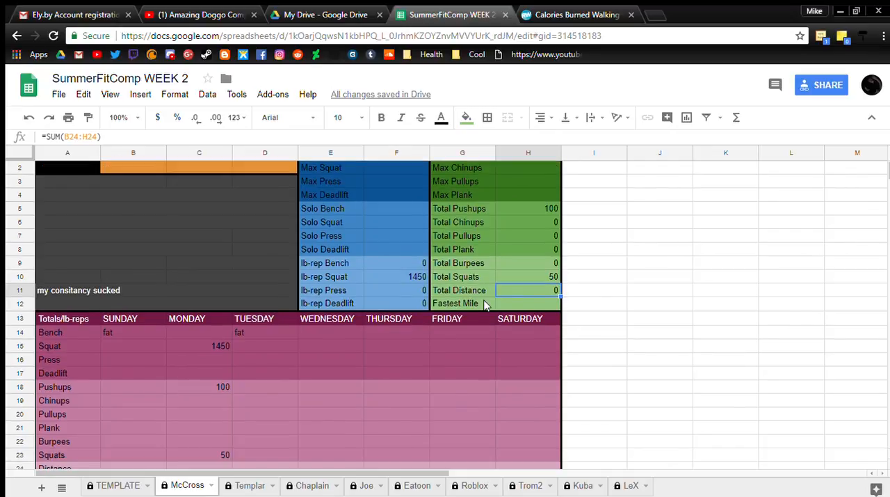
pyautogui.moveTo(473, 293)
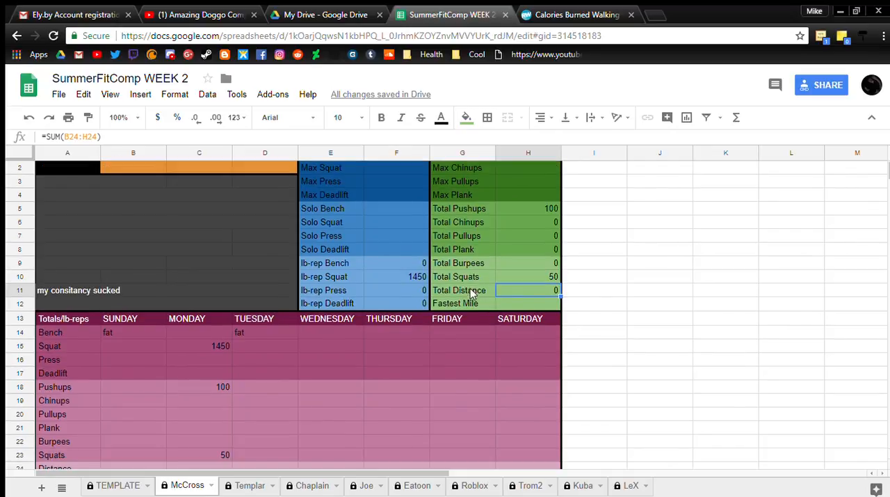
pyautogui.moveTo(503, 288)
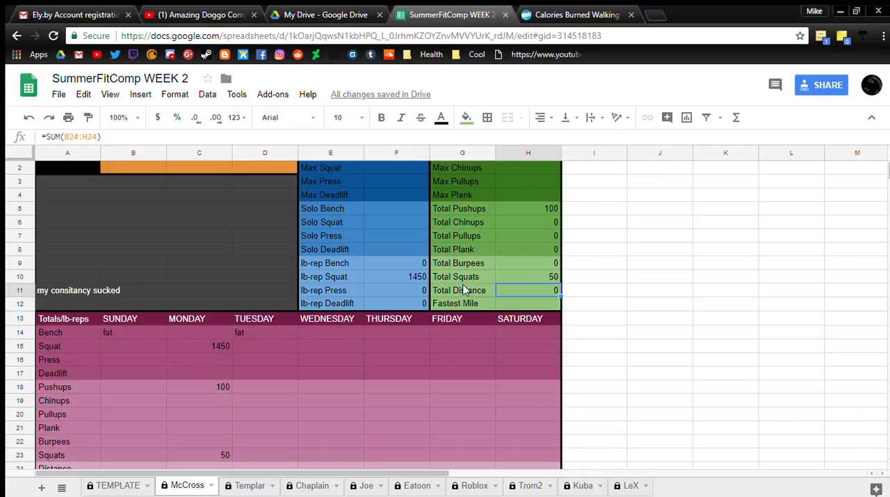
pyautogui.moveTo(490, 302)
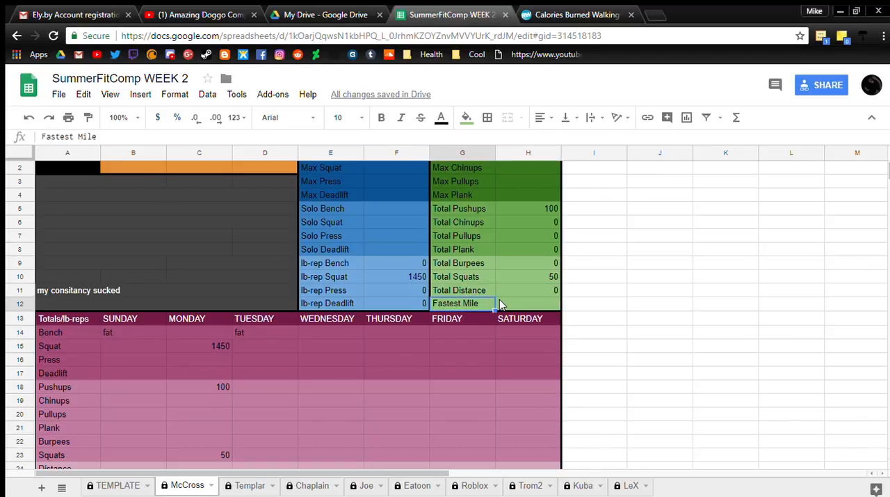
pyautogui.scroll(-3)
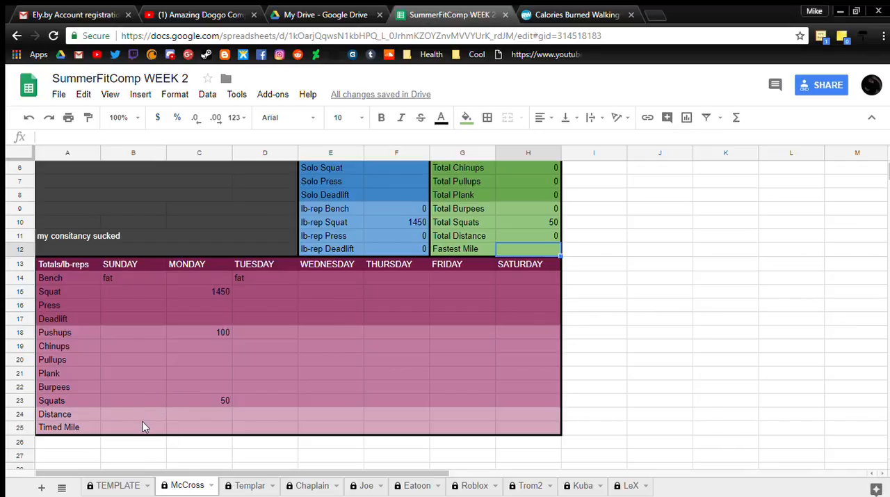
pyautogui.click(264, 427)
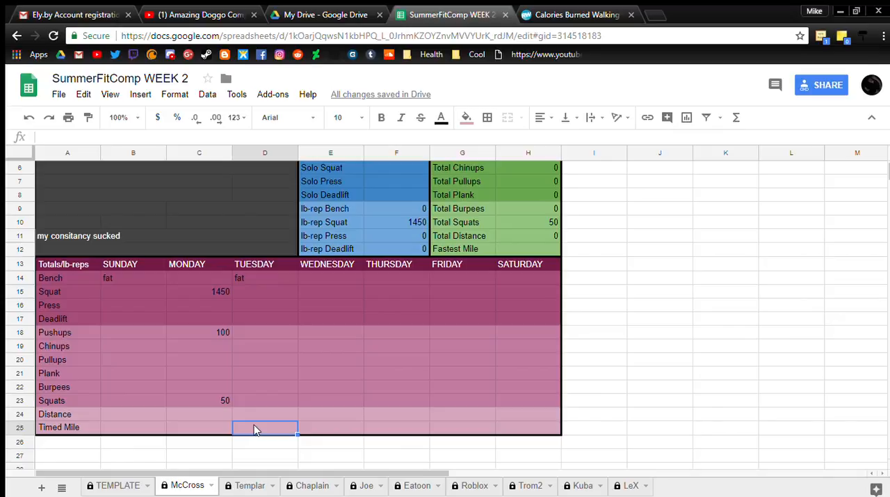
pyautogui.click(330, 426)
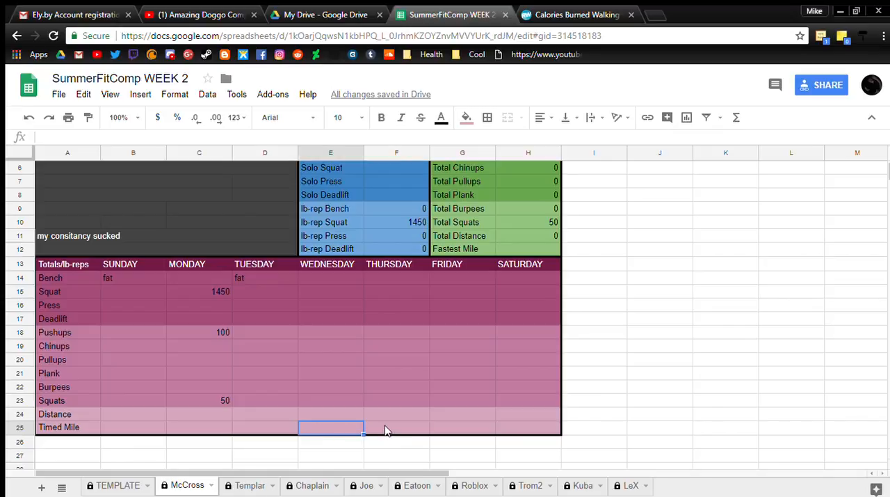
pyautogui.click(528, 426)
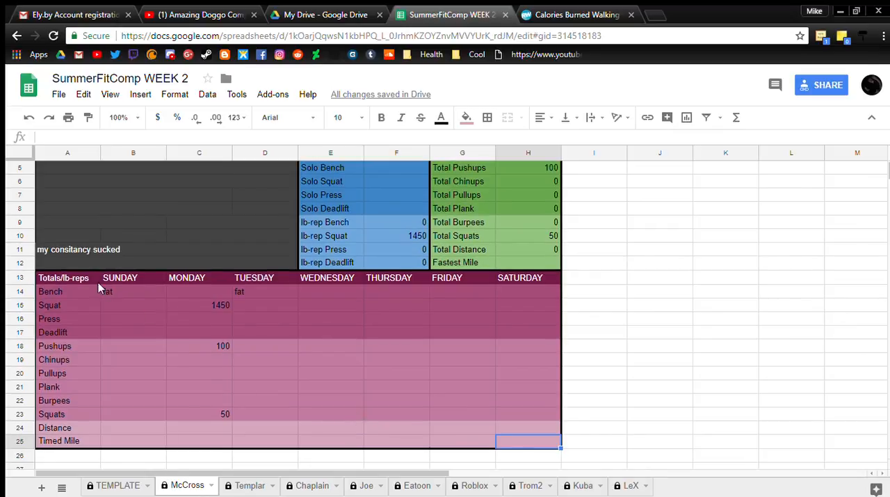
pyautogui.moveTo(416, 401)
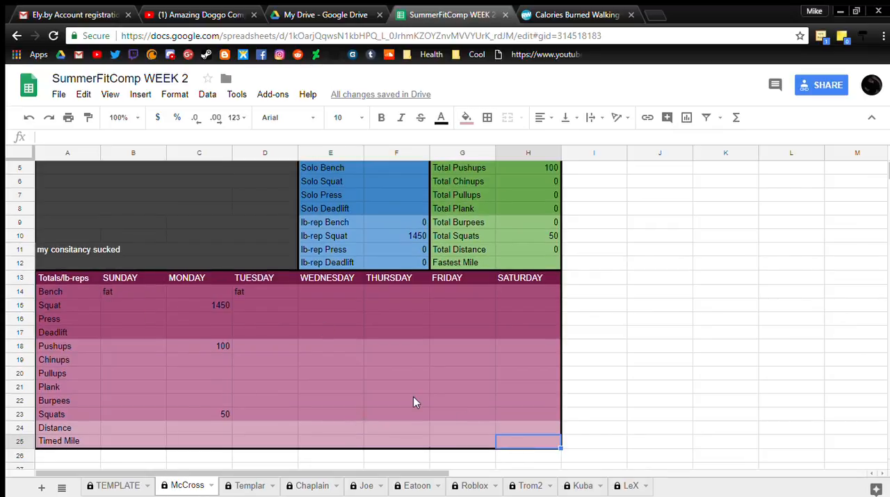
pyautogui.scroll(3)
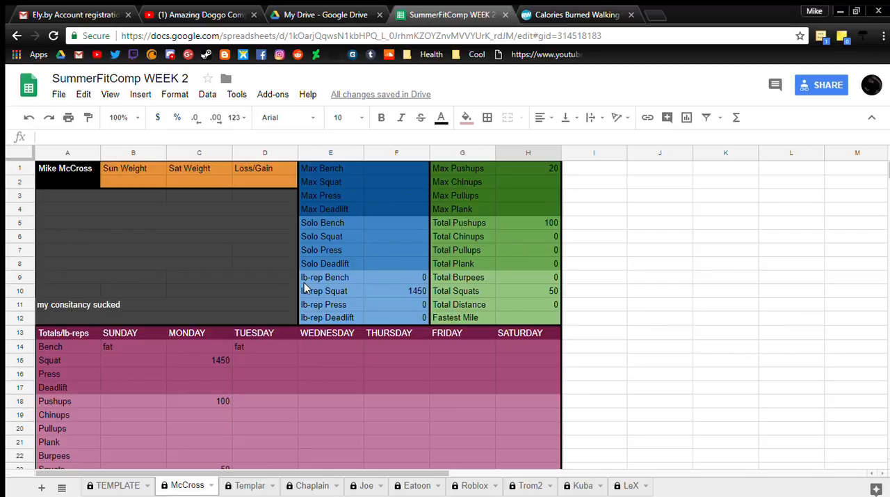
pyautogui.moveTo(333, 330)
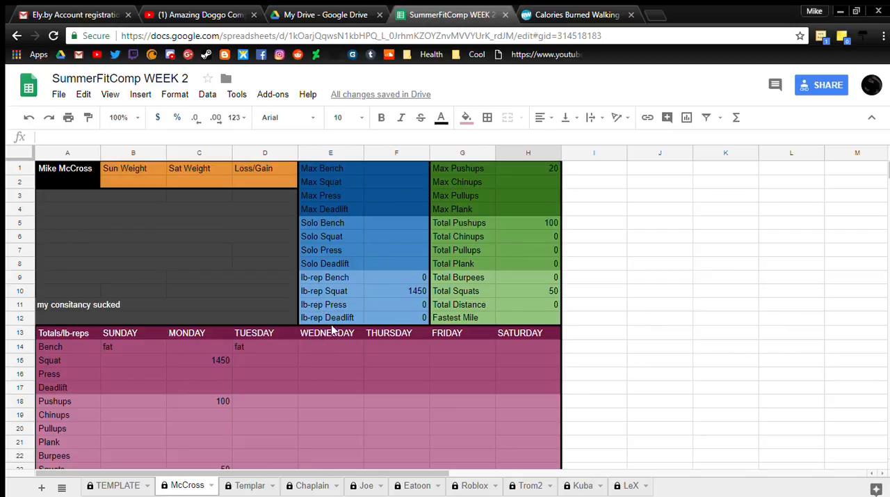
pyautogui.moveTo(332, 355)
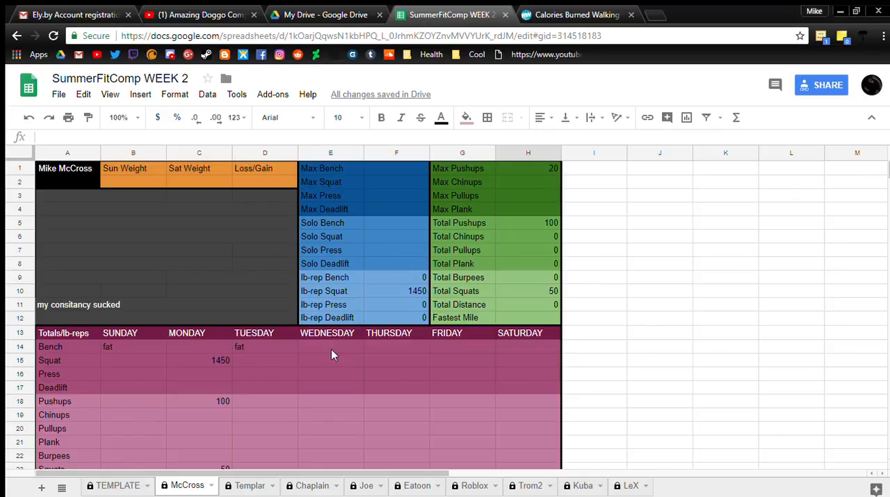
pyautogui.moveTo(381, 271)
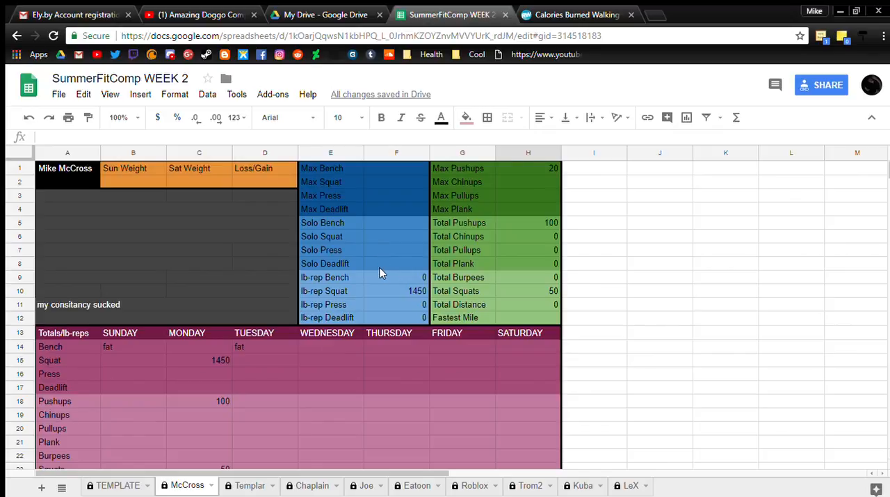
pyautogui.moveTo(491, 204)
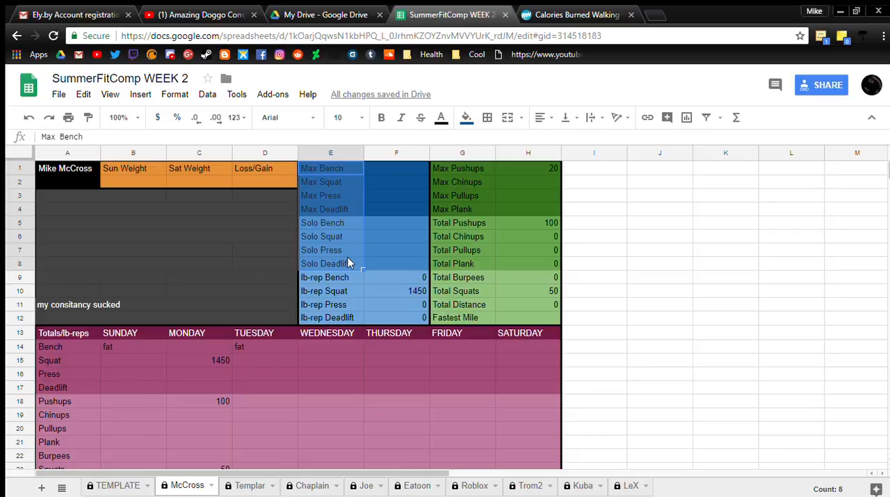
pyautogui.moveTo(461, 201)
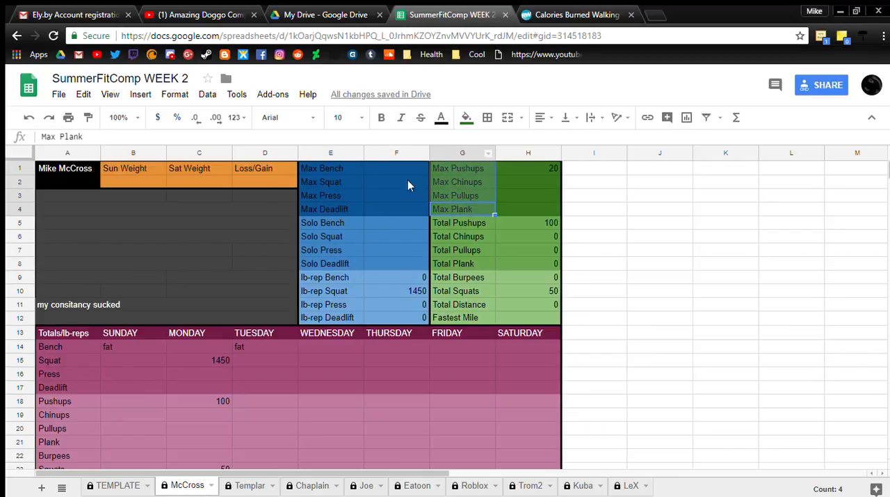
pyautogui.moveTo(397, 190)
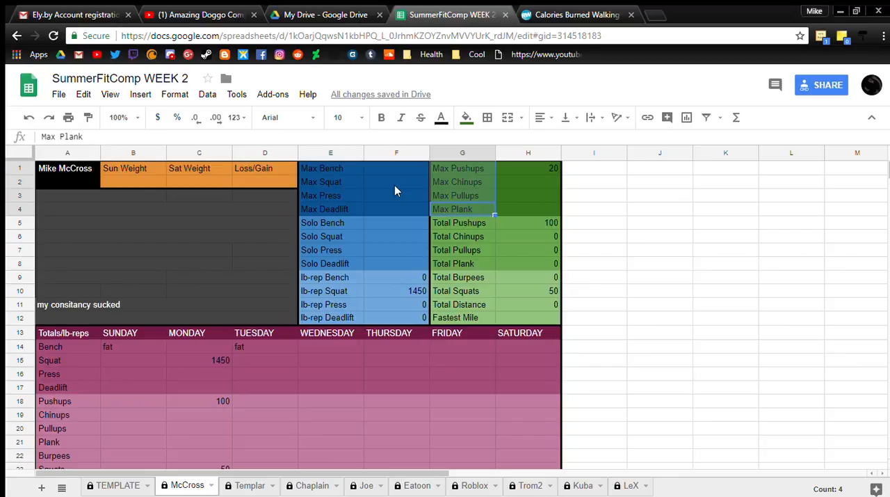
# Highlight the Totals, Max, Solo and lb-rep lift label rows
pyautogui.click(459, 223)
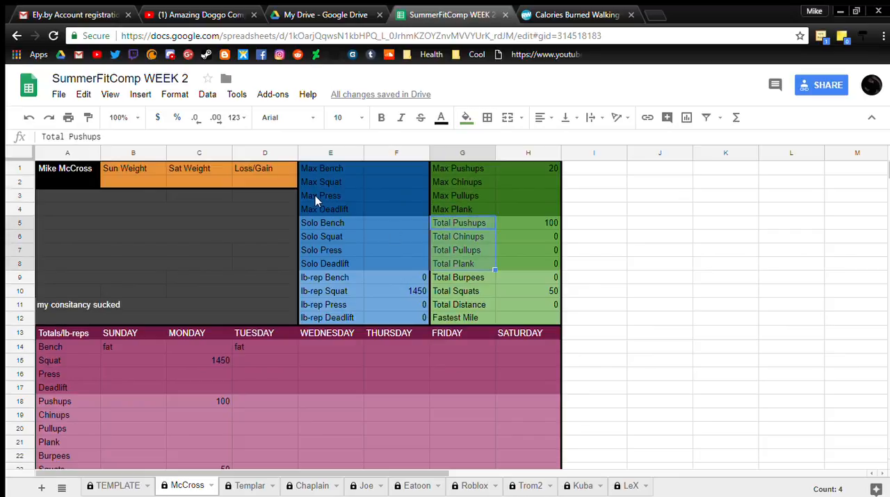
pyautogui.click(330, 168)
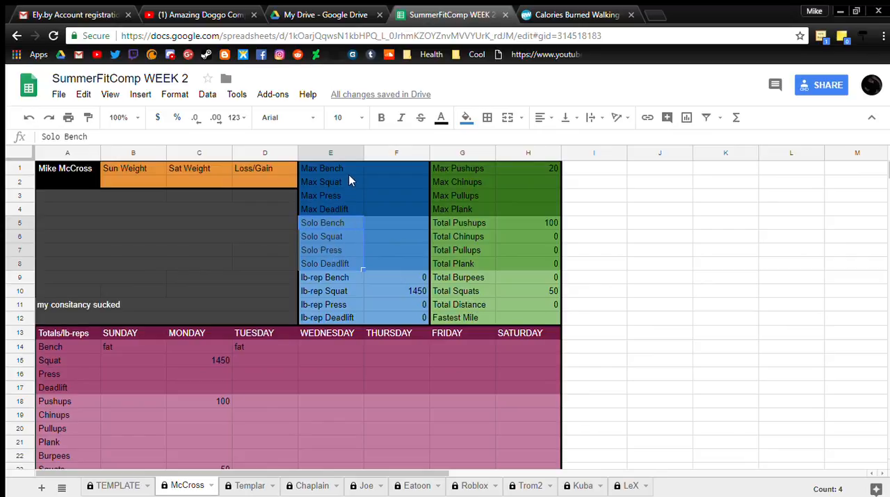
pyautogui.click(330, 168)
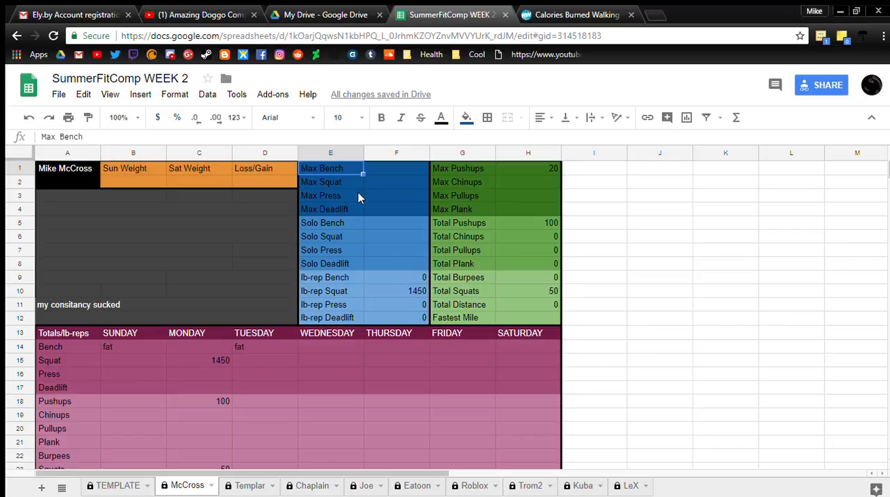
pyautogui.moveTo(376, 210)
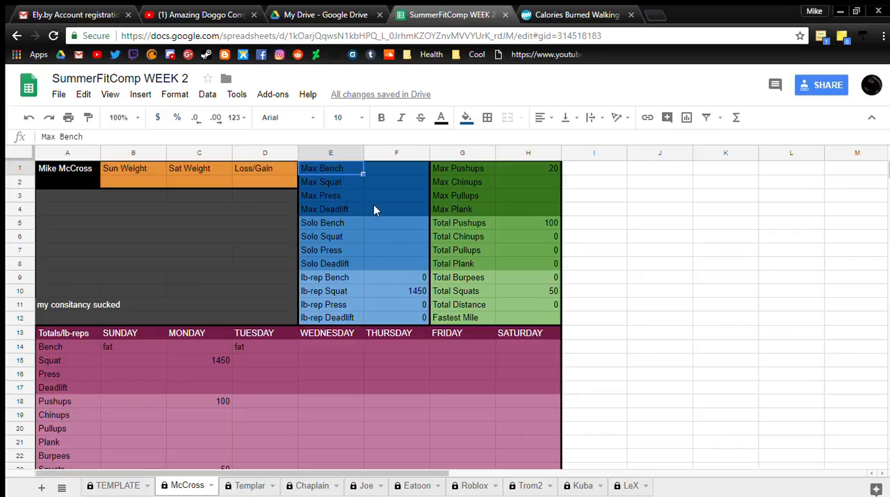
pyautogui.moveTo(369, 209)
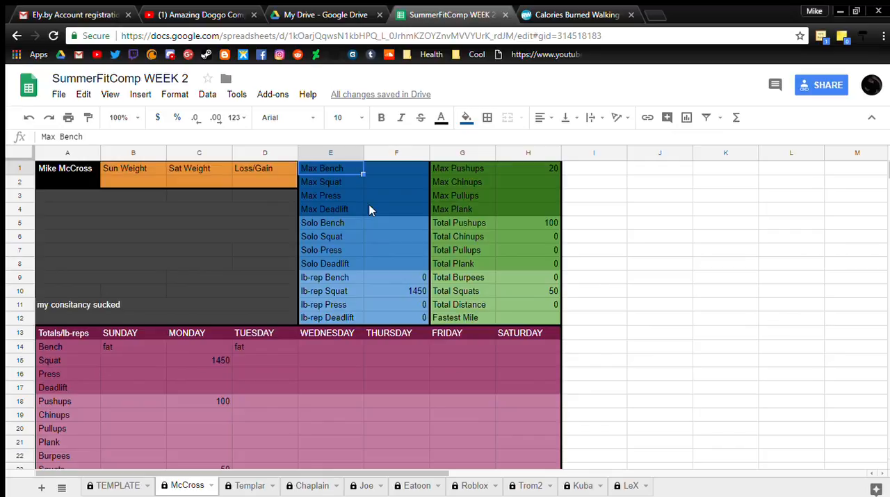
pyautogui.moveTo(348, 223)
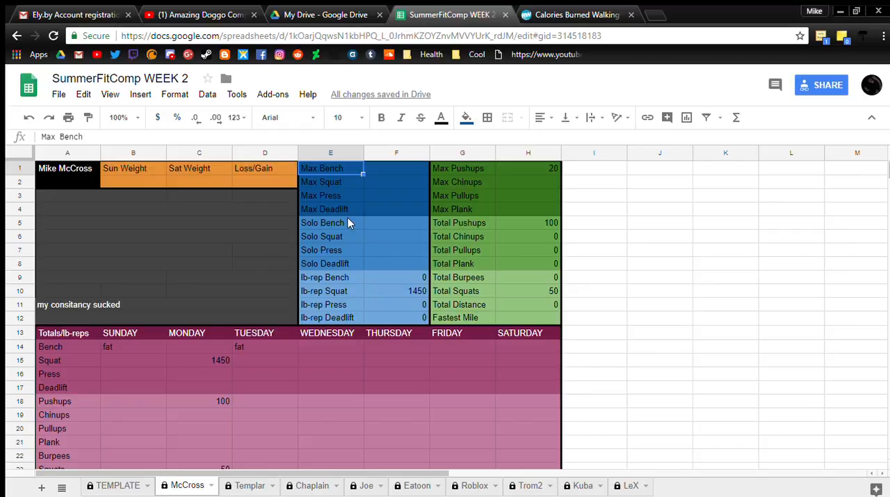
pyautogui.moveTo(336, 241)
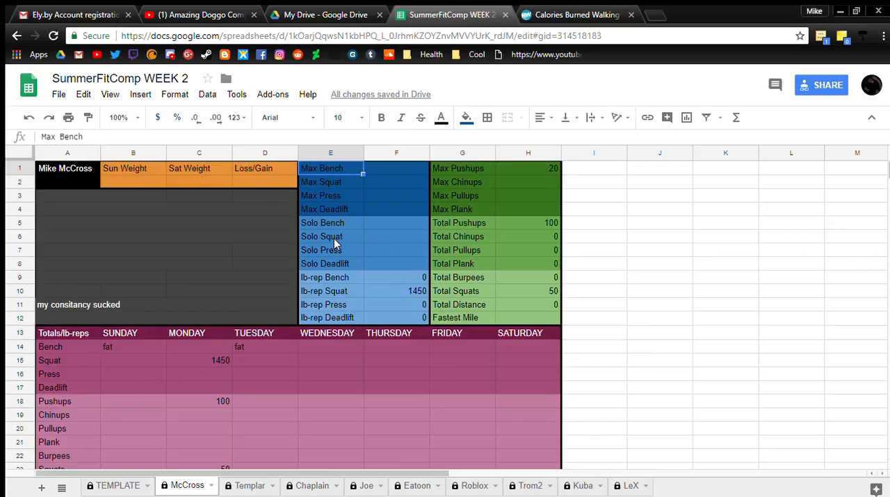
pyautogui.click(331, 263)
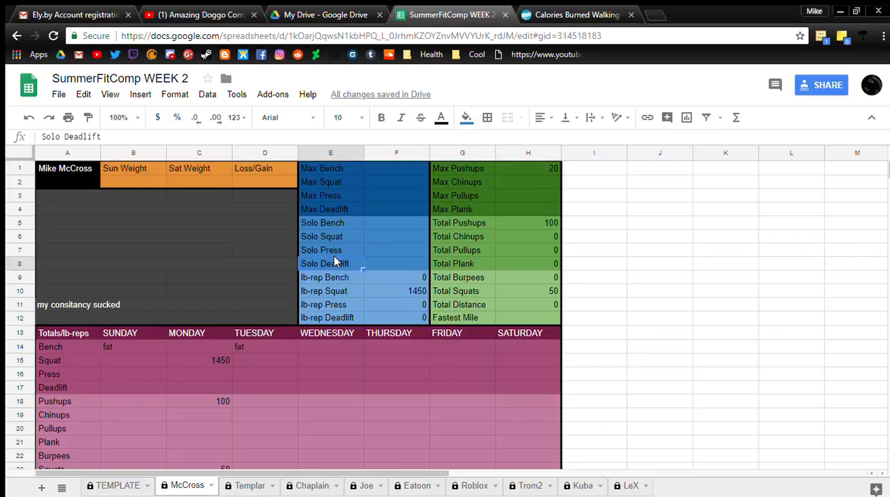
pyautogui.moveTo(334, 213)
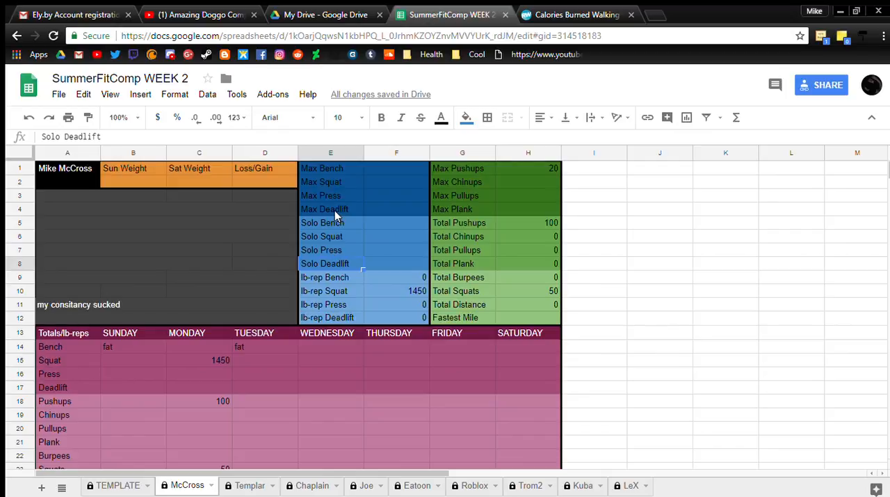
pyautogui.click(330, 209)
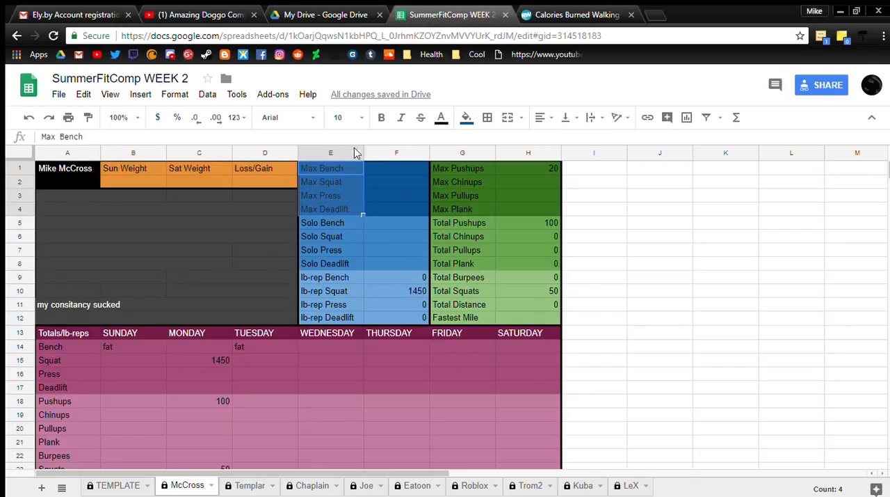
pyautogui.moveTo(363, 148)
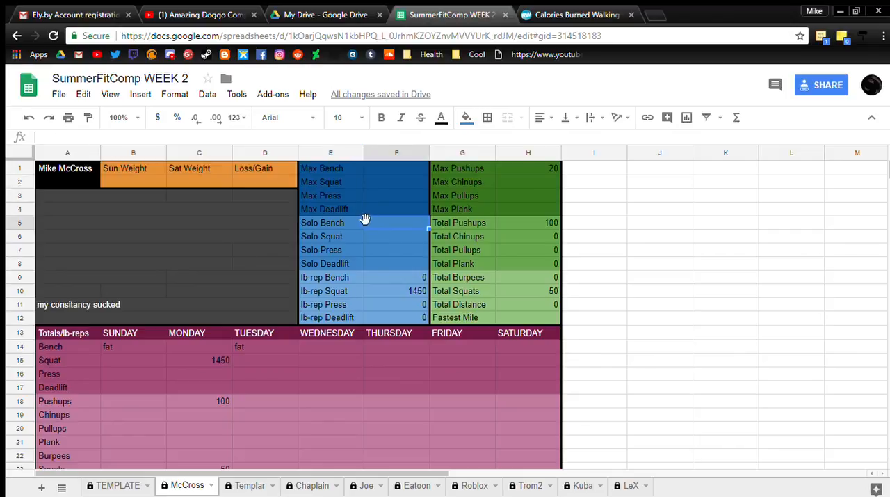
pyautogui.click(330, 222)
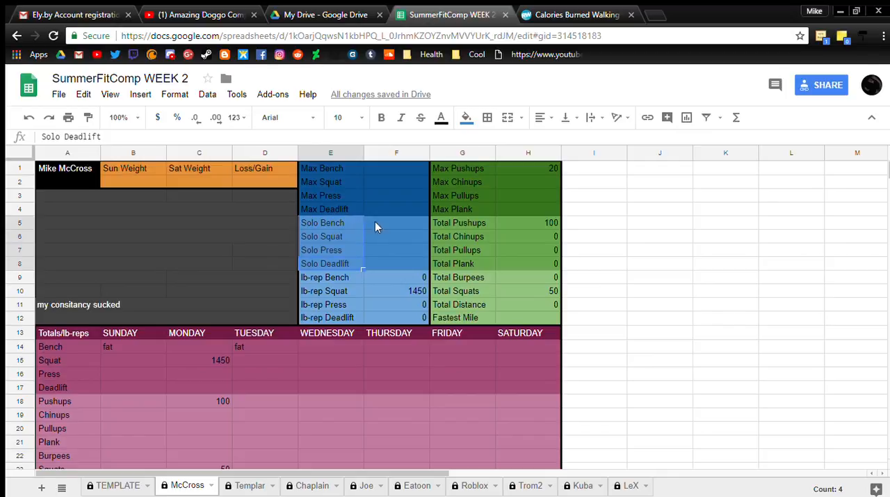
pyautogui.moveTo(381, 186)
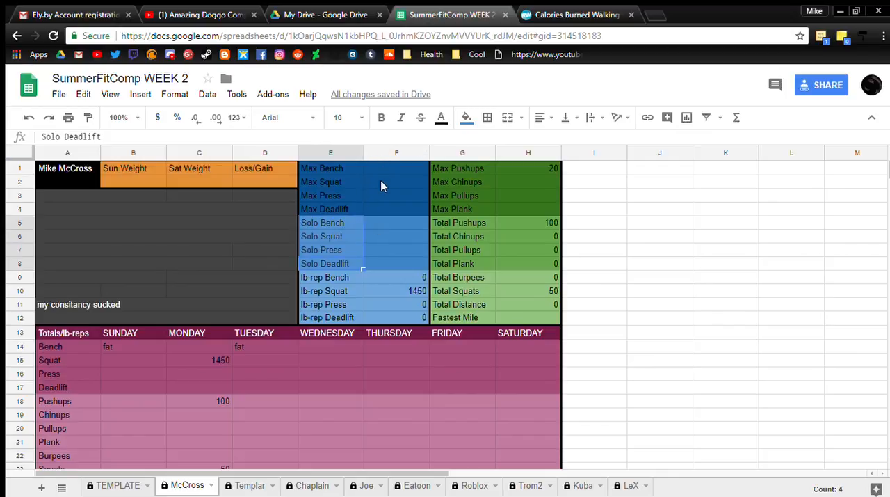
pyautogui.moveTo(397, 223)
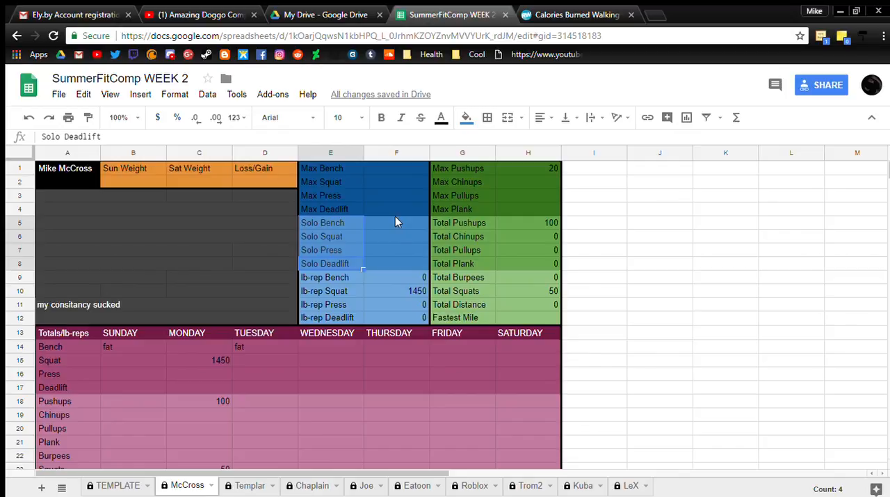
pyautogui.moveTo(325, 177)
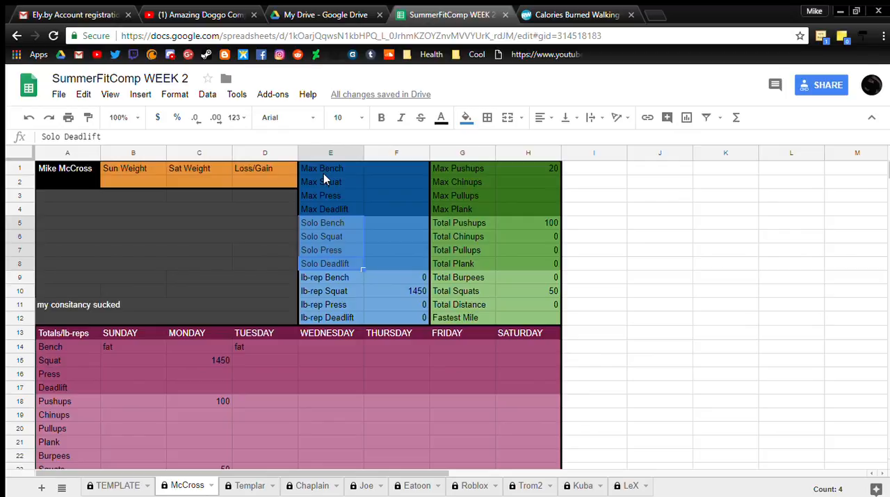
pyautogui.moveTo(363, 273)
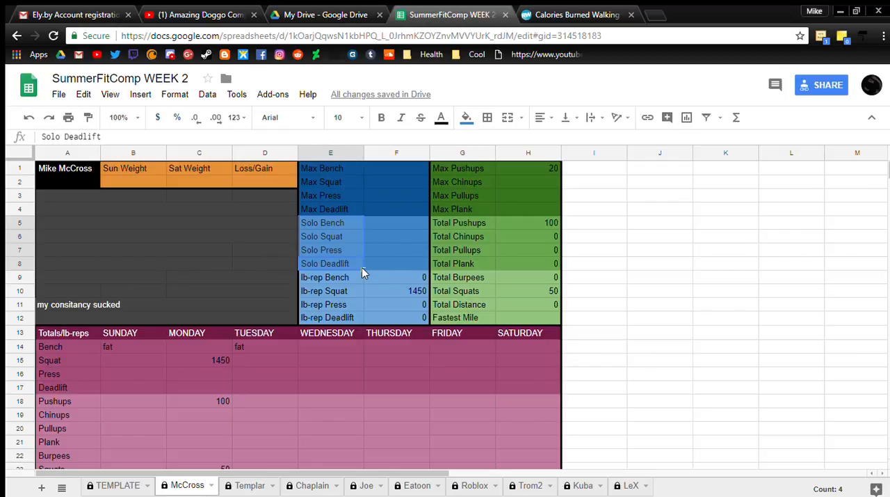
pyautogui.moveTo(306, 263)
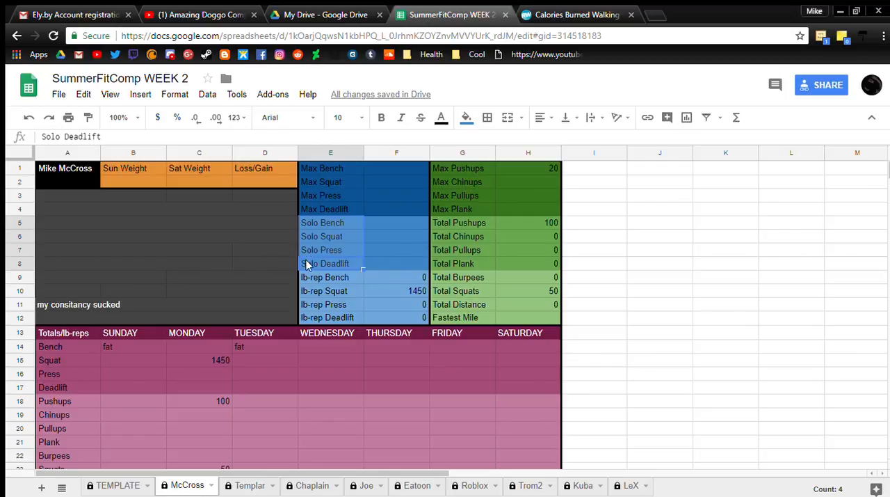
pyautogui.click(330, 277)
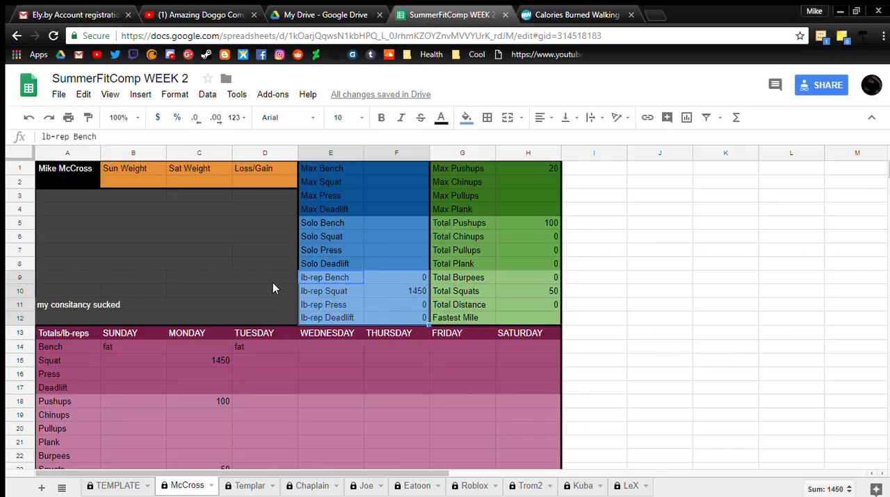
pyautogui.click(265, 291)
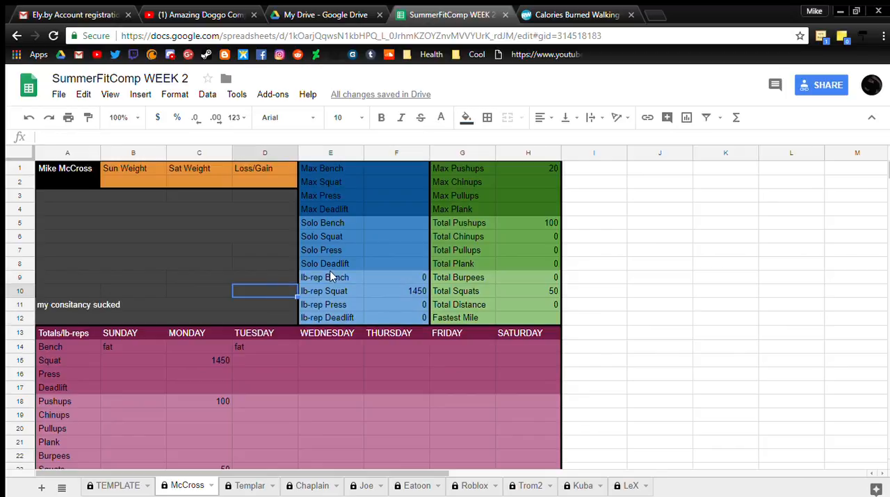
pyautogui.moveTo(368, 276)
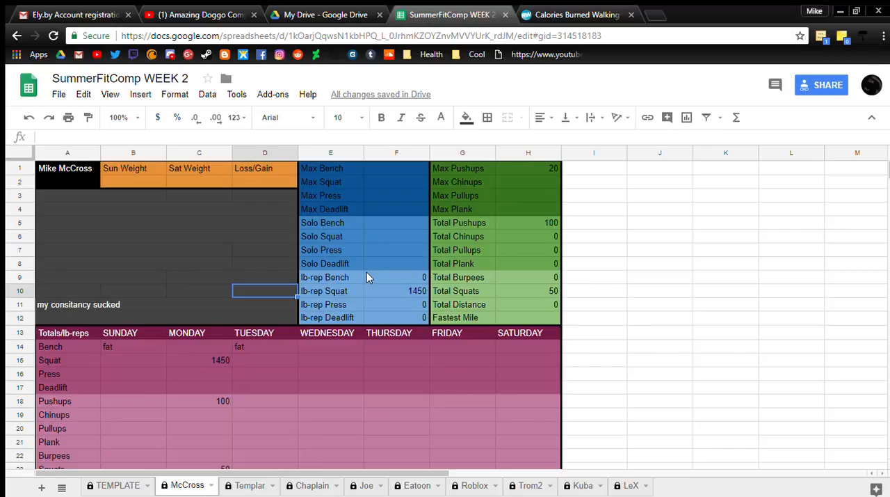
pyautogui.moveTo(332, 307)
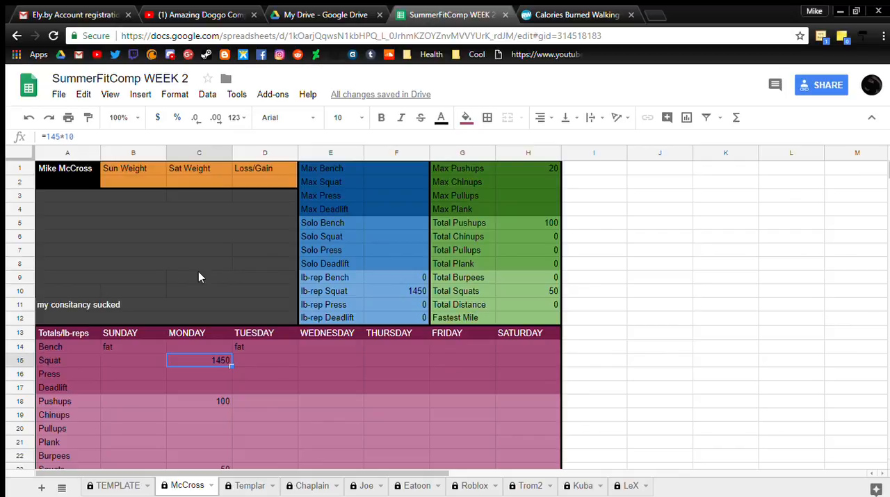
pyautogui.moveTo(310, 352)
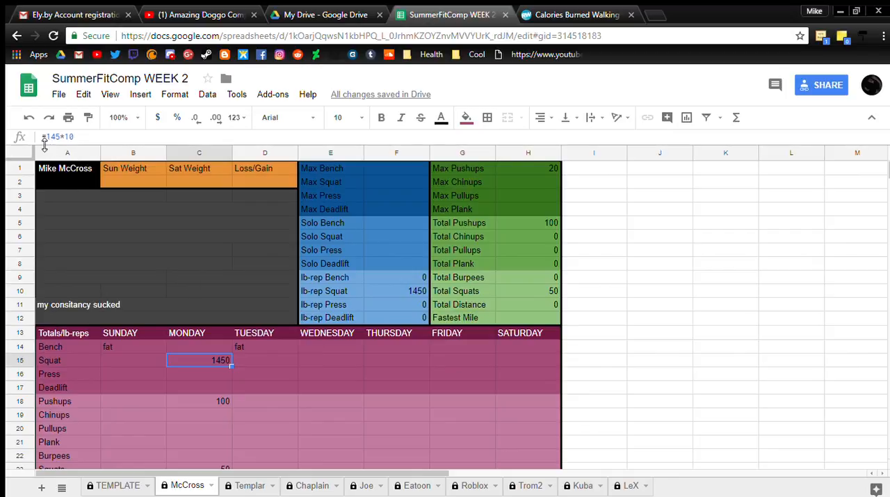
# Check Monday's 1450 squat formula, then review the Pushups and Distance rows down to Timed Mile
pyautogui.doubleClick(199, 360)
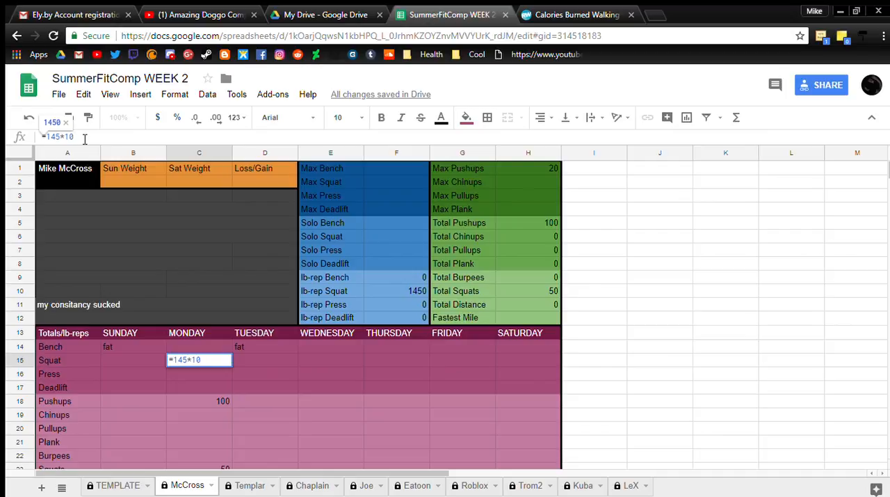
pyautogui.moveTo(167, 287)
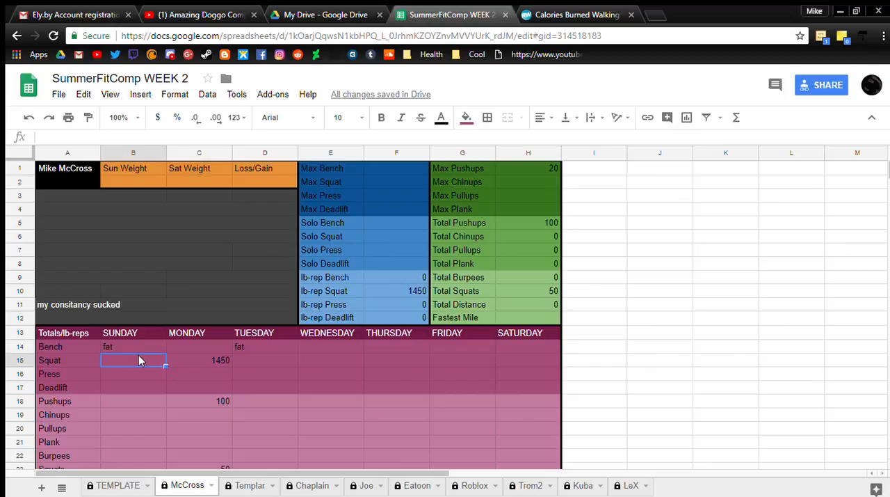
pyautogui.click(199, 401)
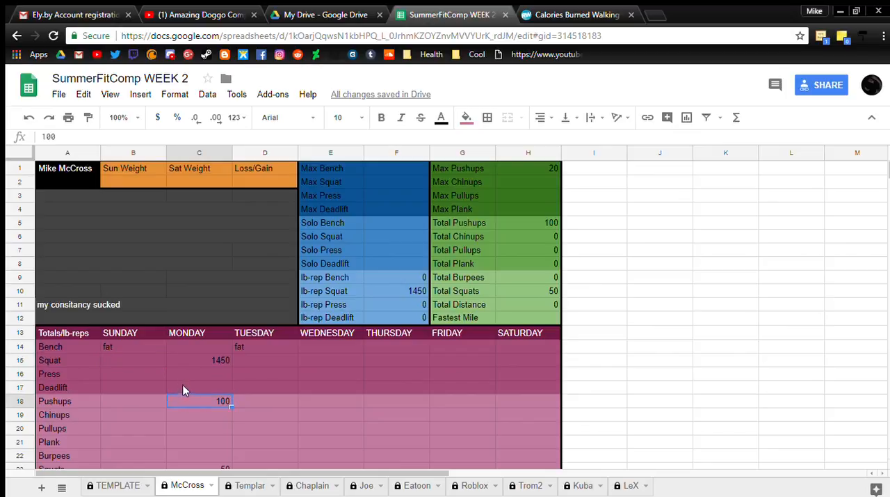
pyautogui.scroll(-3)
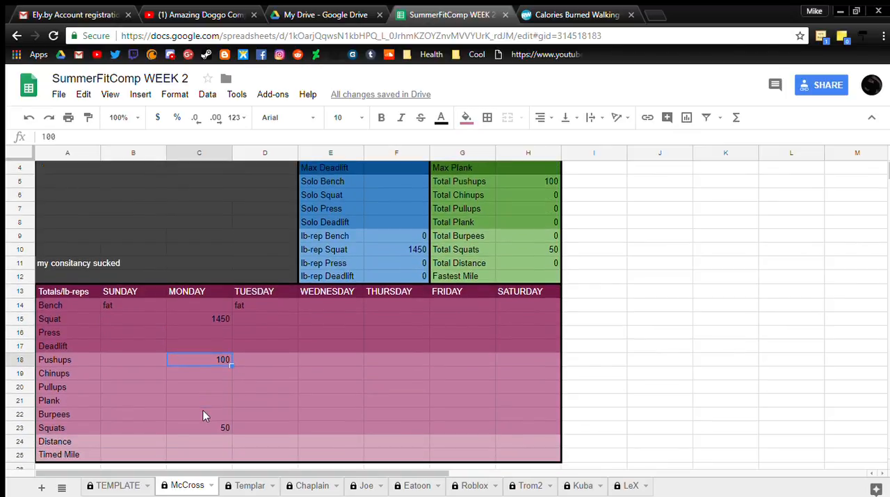
pyautogui.moveTo(188, 438)
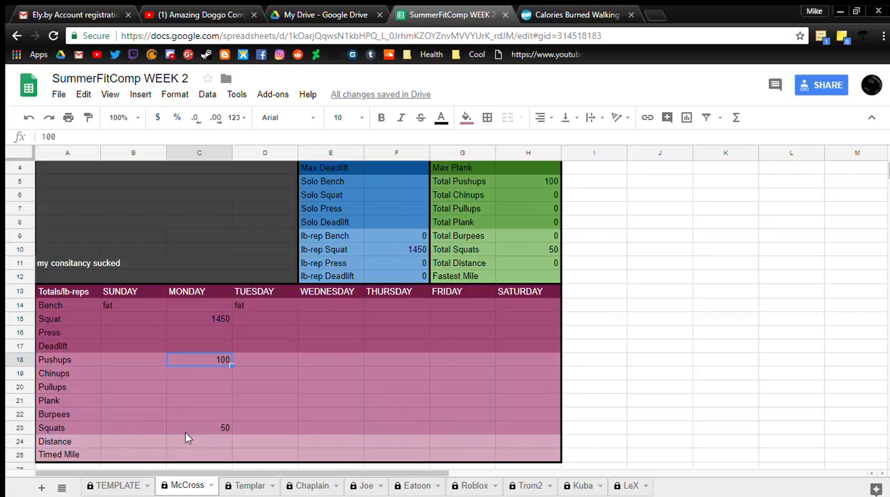
pyautogui.moveTo(226, 442)
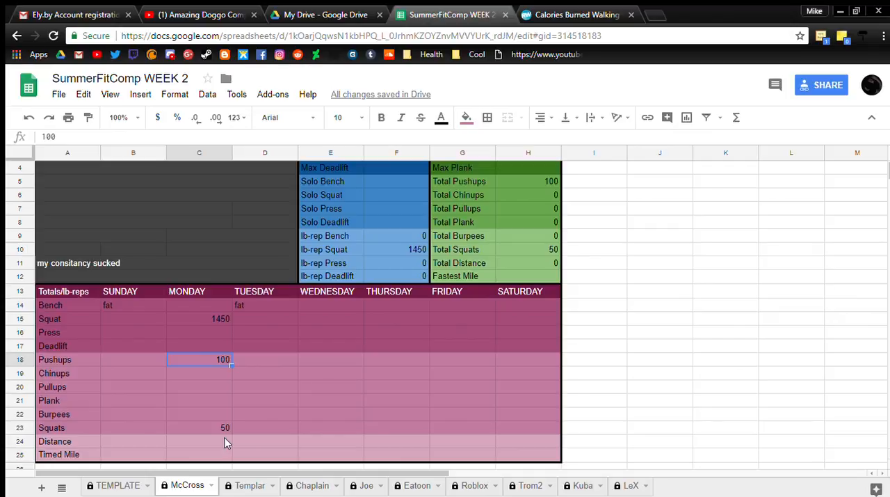
pyautogui.click(199, 441)
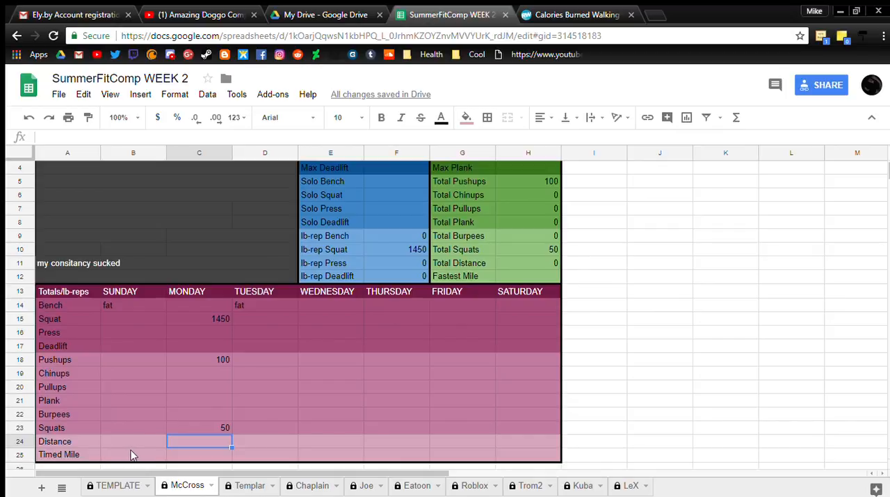
pyautogui.click(67, 453)
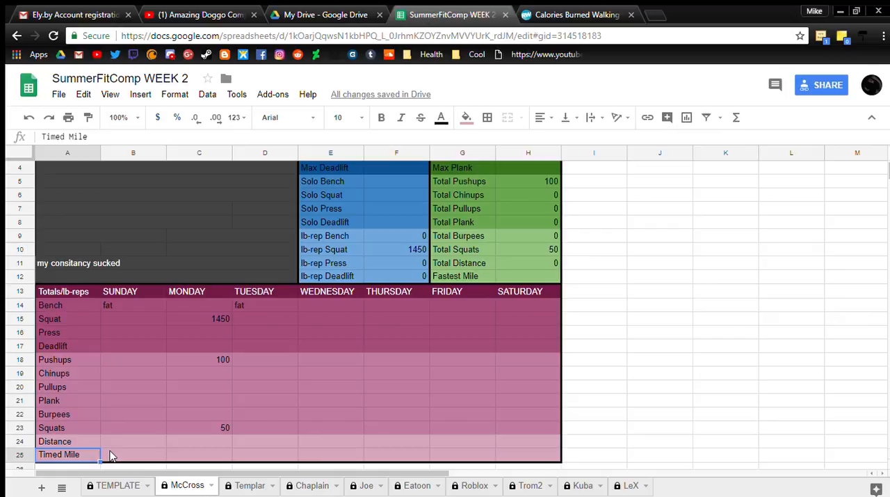
pyautogui.moveTo(144, 449)
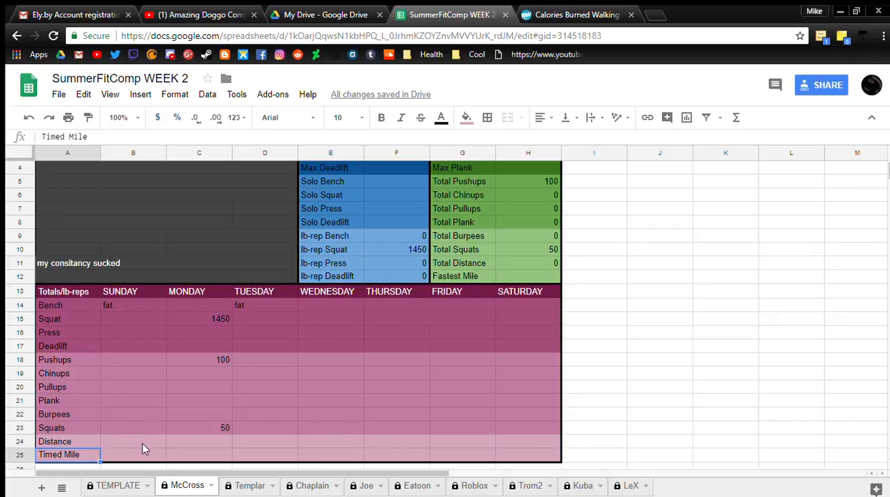
pyautogui.moveTo(120, 429)
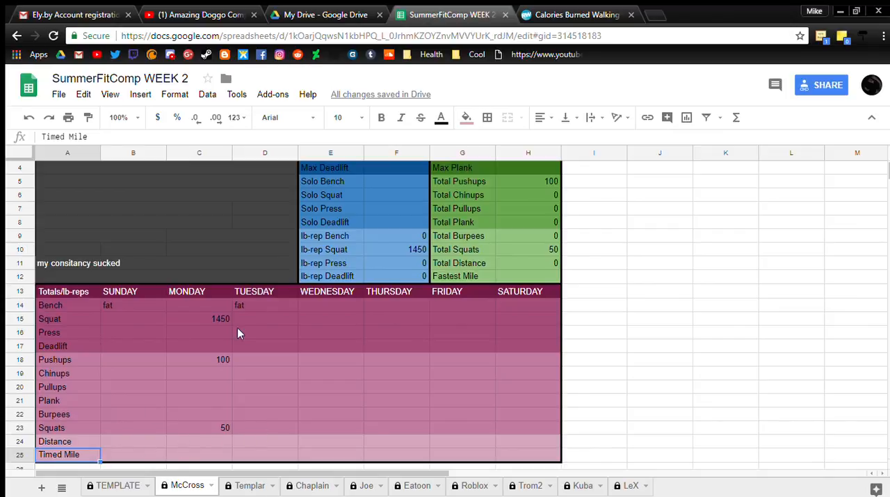
# Scroll the McCross sheet up to row 1, showing the name and weight headers
pyautogui.scroll(3)
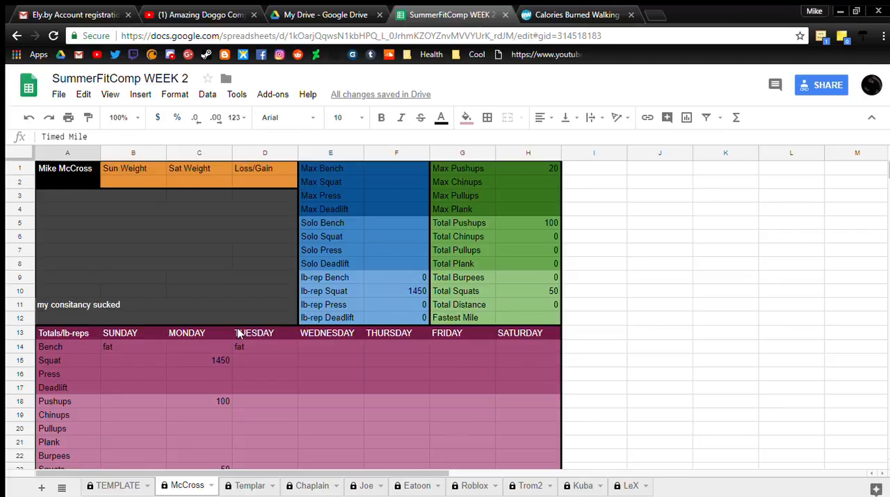
pyautogui.scroll(-3)
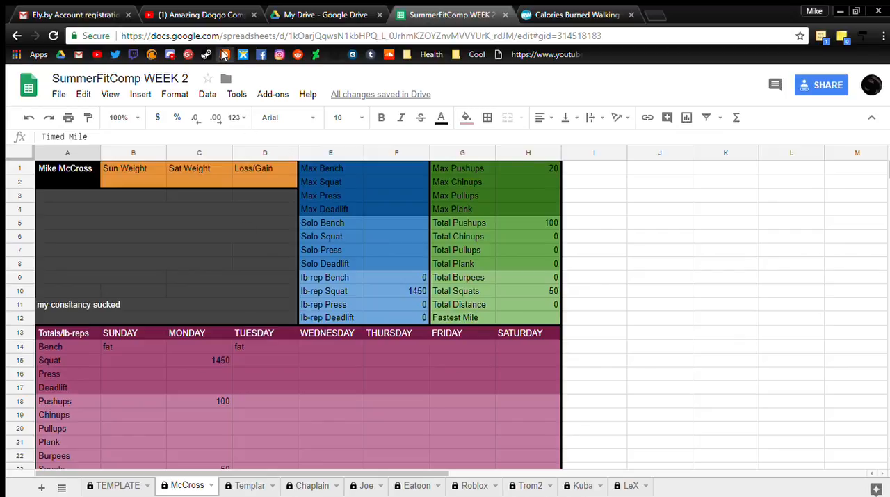
pyautogui.moveTo(174, 298)
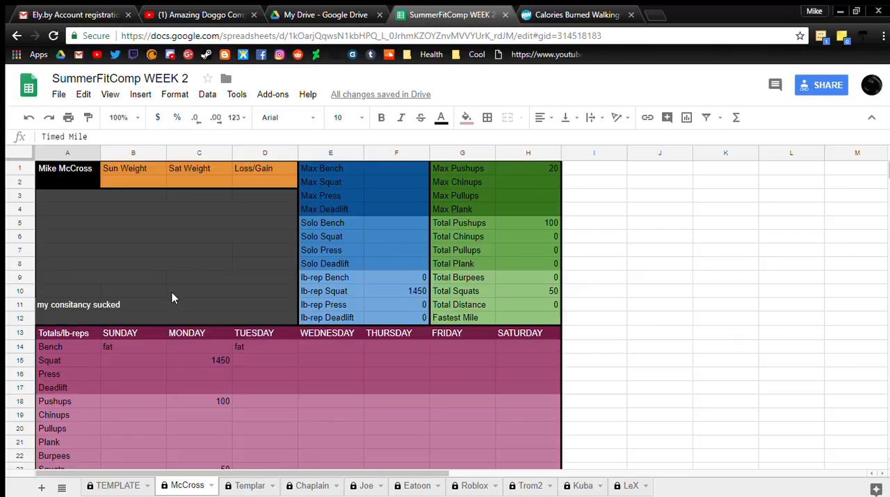
pyautogui.moveTo(87, 244)
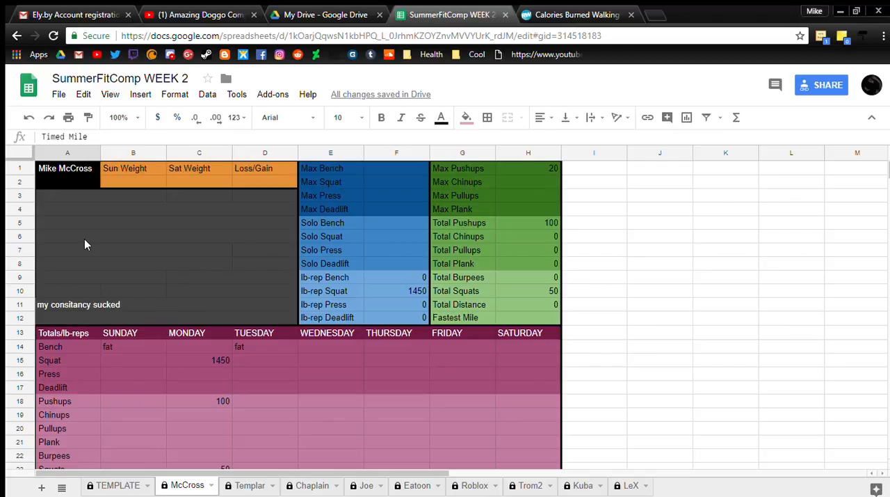
# Enter '100 pushups ber day' in A7 and '100 oz per day' in A8
pyautogui.click(67, 249)
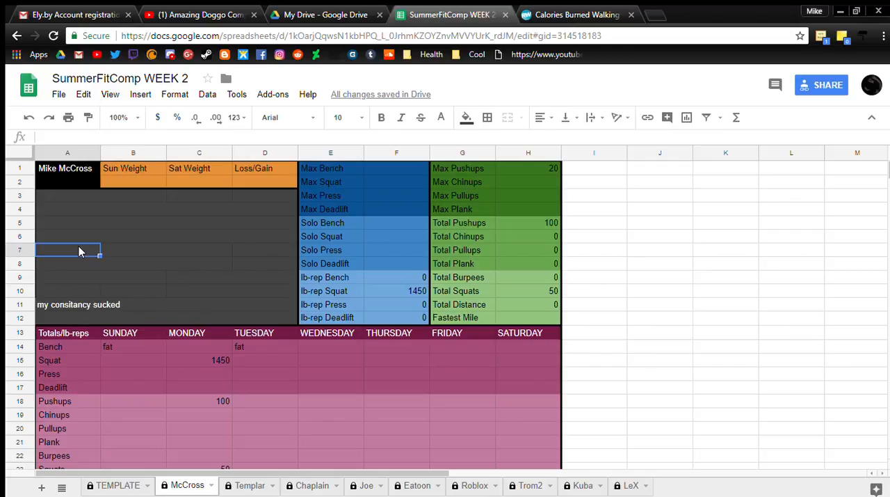
pyautogui.write('100 pushups ber d')
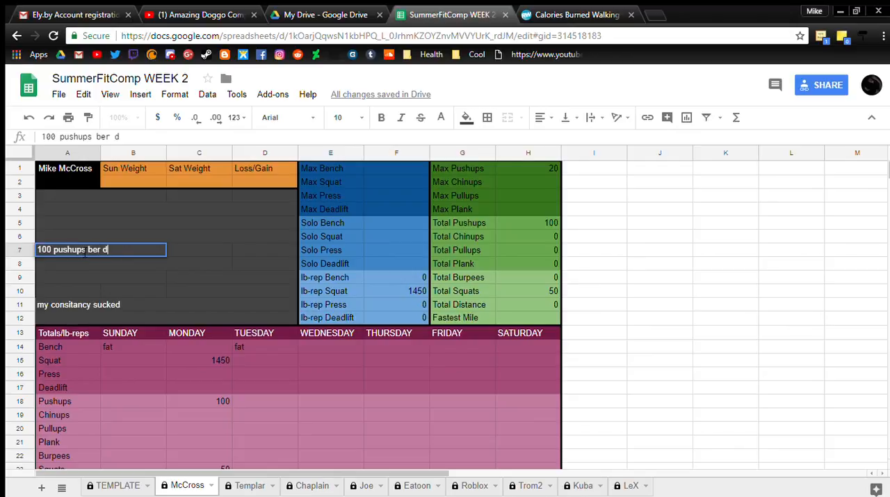
pyautogui.write('ay')
pyautogui.click(66, 263)
pyautogui.write('100 oz')
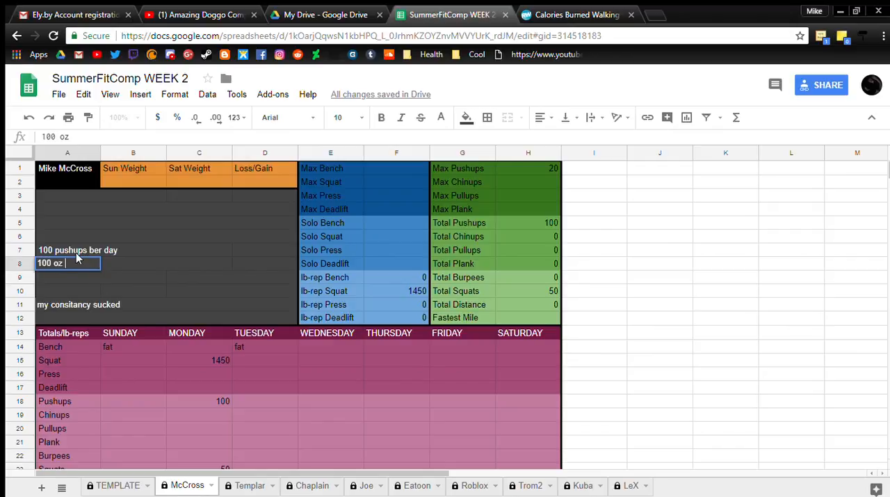
pyautogui.write('per day')
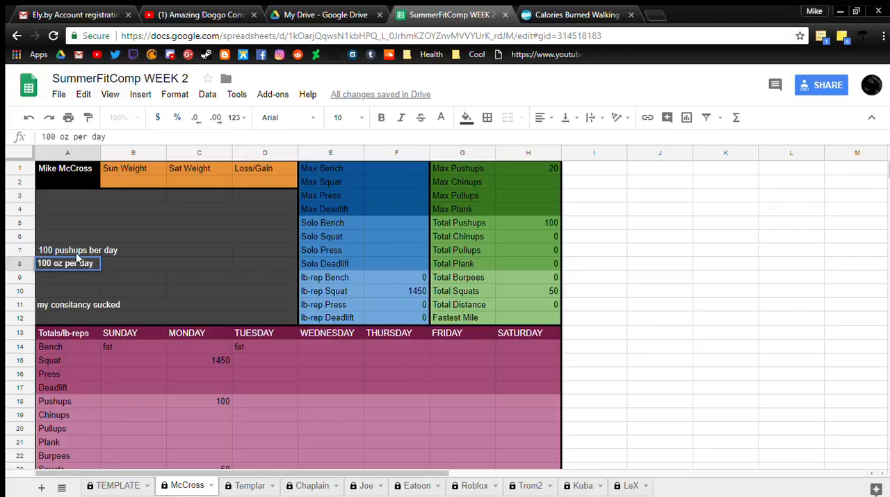
pyautogui.click(67, 277)
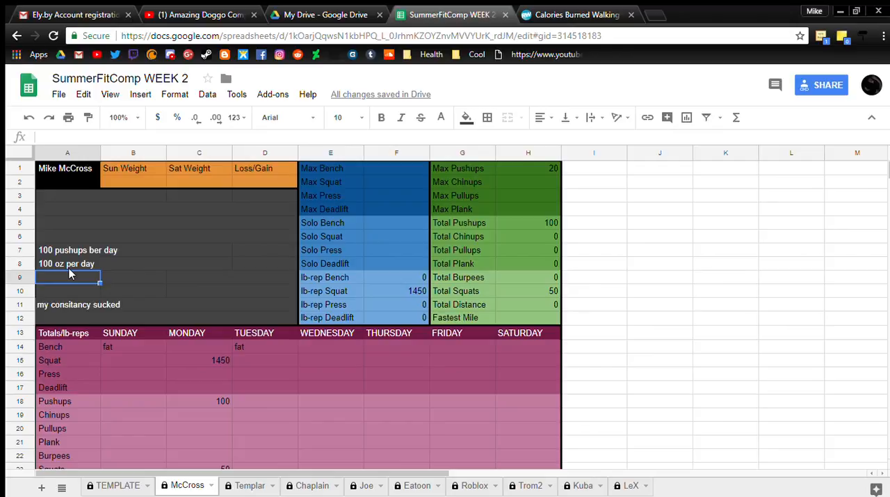
pyautogui.write('200')
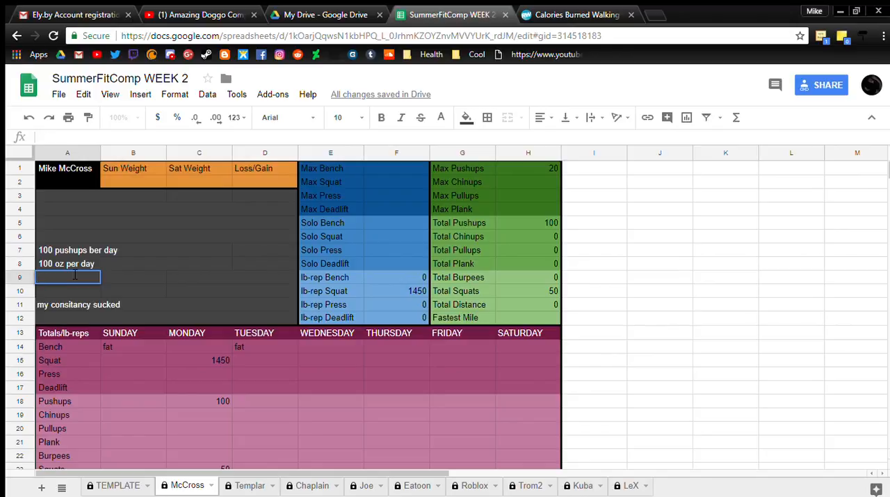
# Enter '1 g per lb for protien' in A9 and '50 squats' in A10
pyautogui.write('1 g per l')
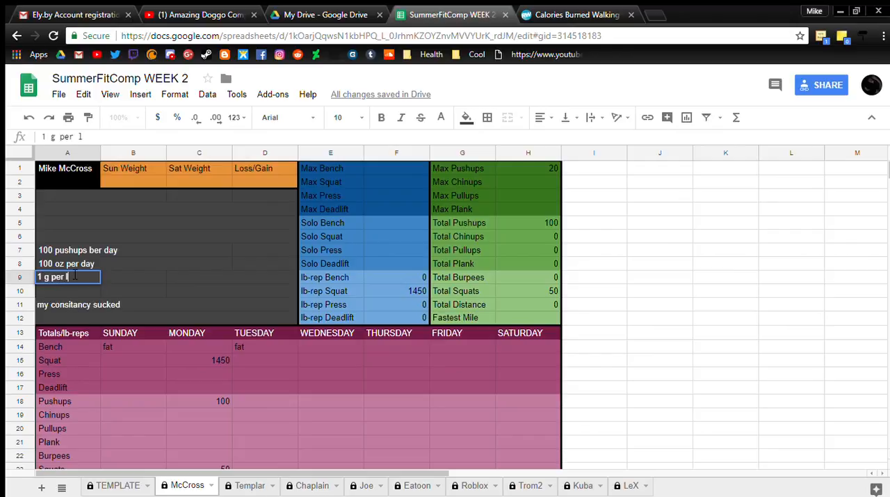
pyautogui.write('b for protien')
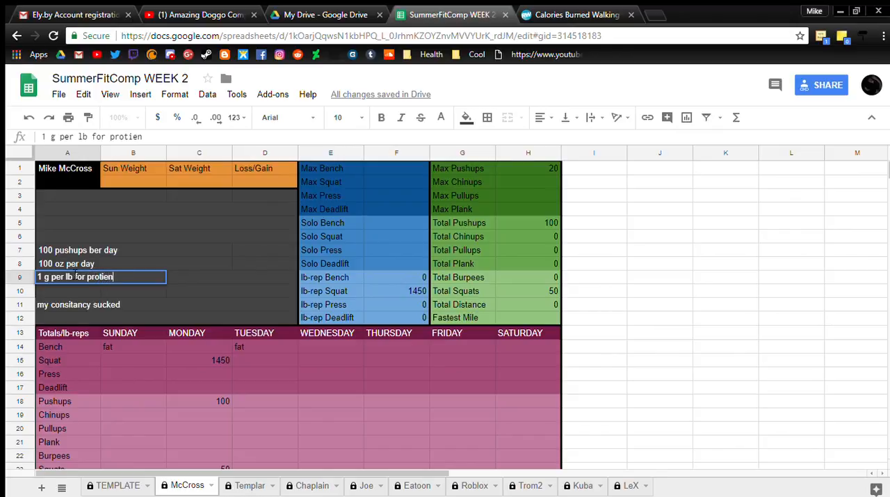
pyautogui.press('Return')
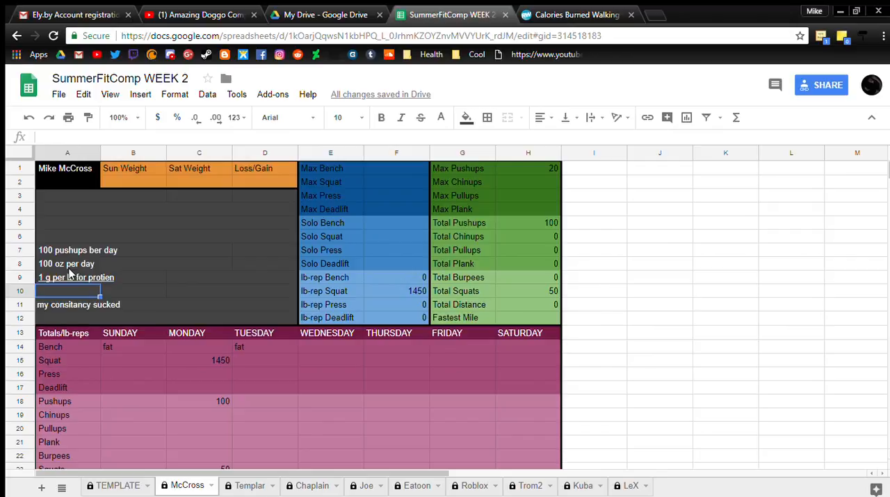
pyautogui.moveTo(125, 277)
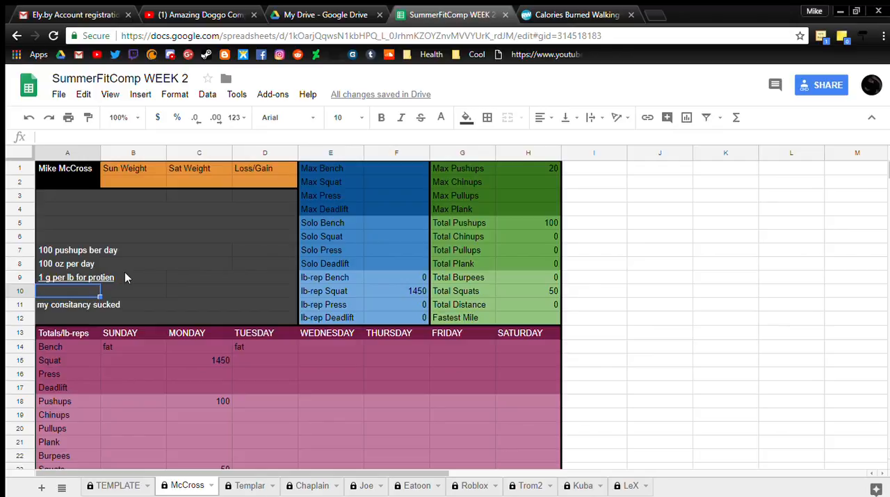
pyautogui.write('50')
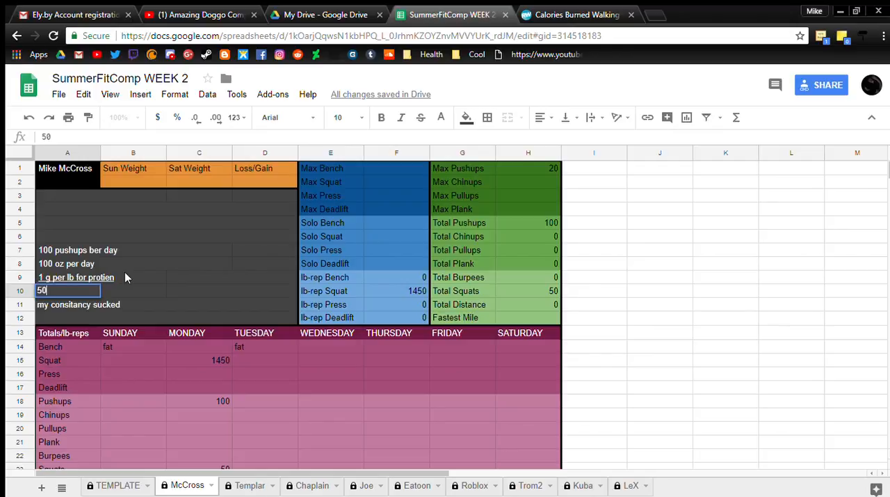
pyautogui.write('squat')
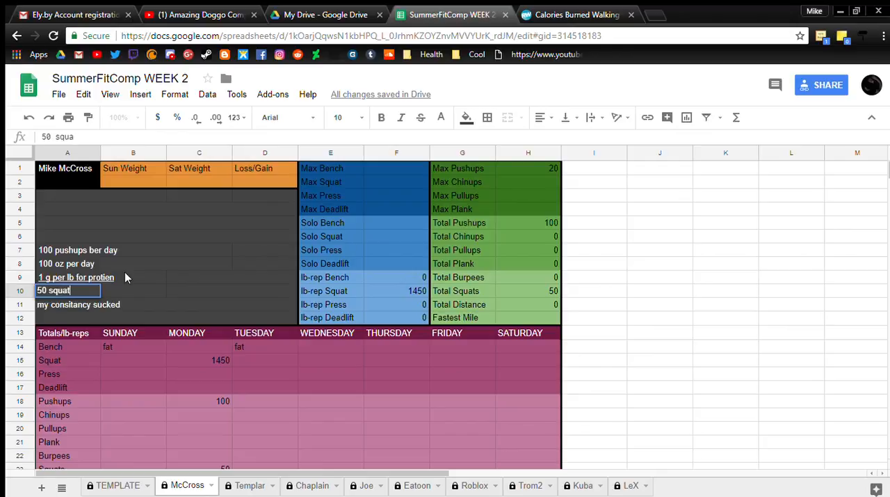
pyautogui.write('ts')
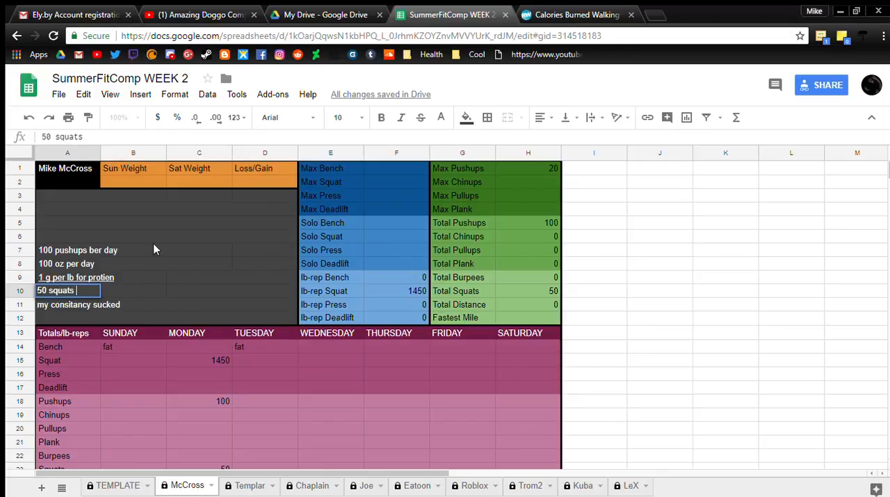
pyautogui.click(199, 249)
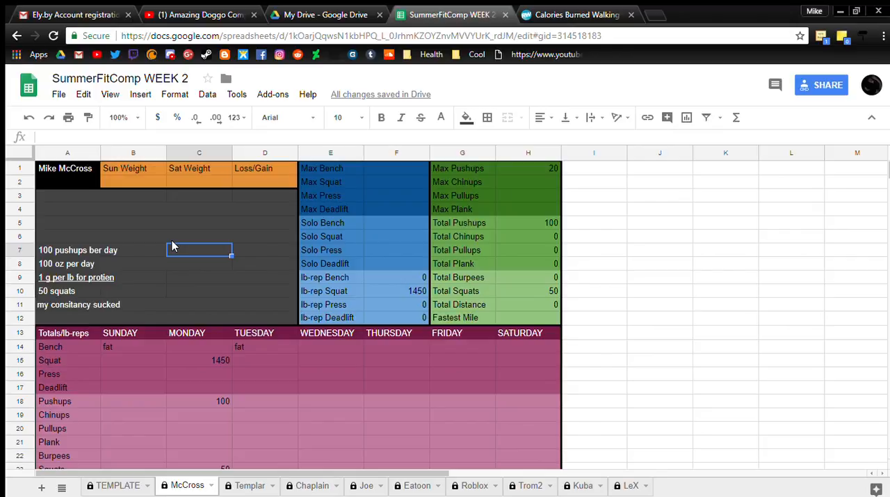
# Enter '1 min planks' in C7 and highlight the green max and totals block
pyautogui.write('1')
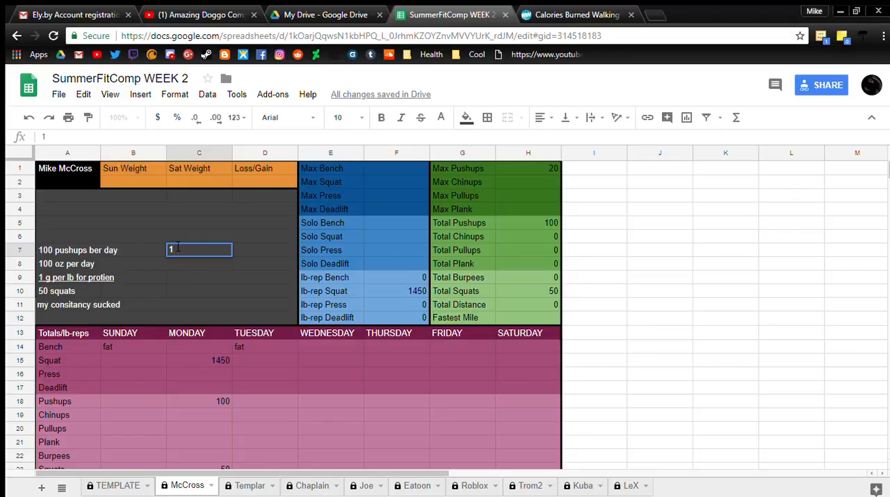
pyautogui.write('m')
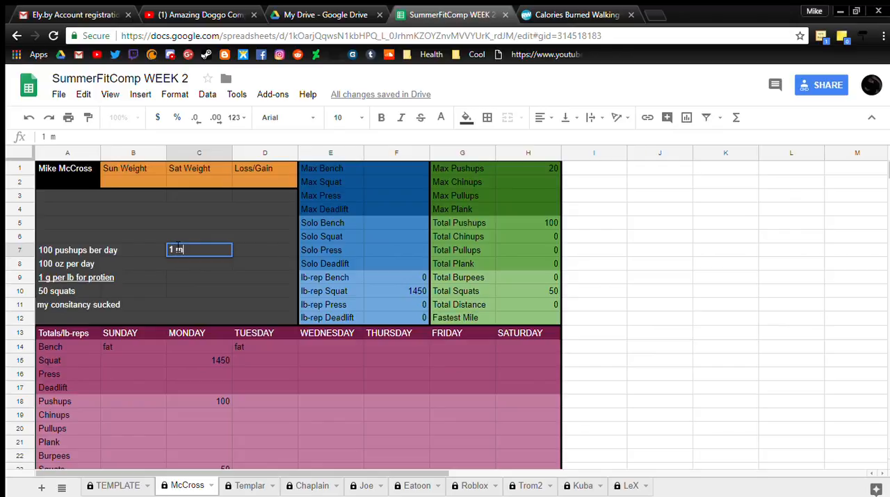
pyautogui.write('in planks')
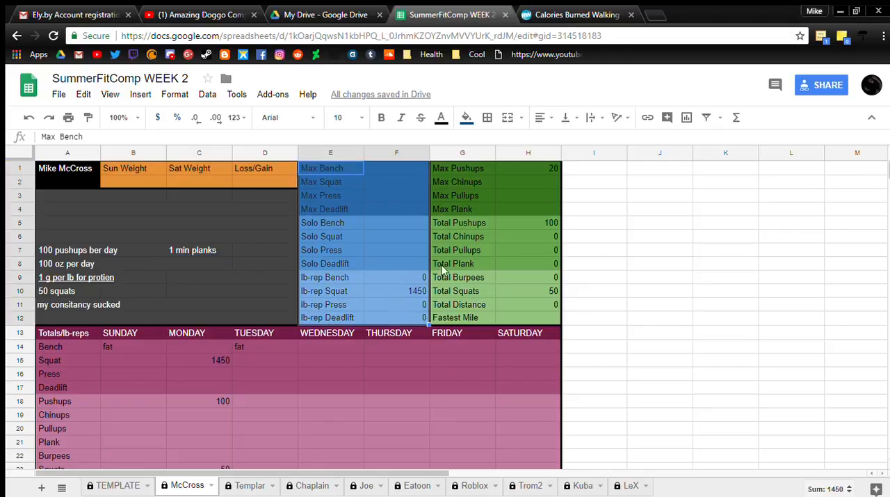
pyautogui.click(457, 167)
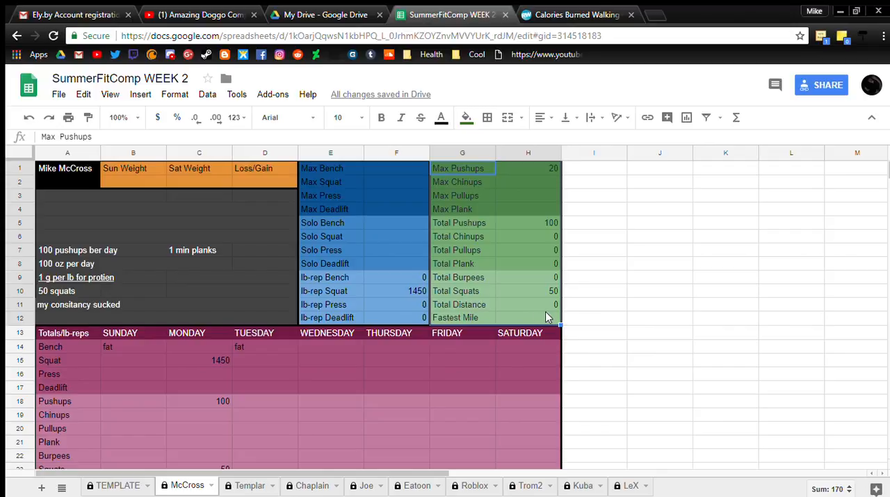
pyautogui.moveTo(591, 330)
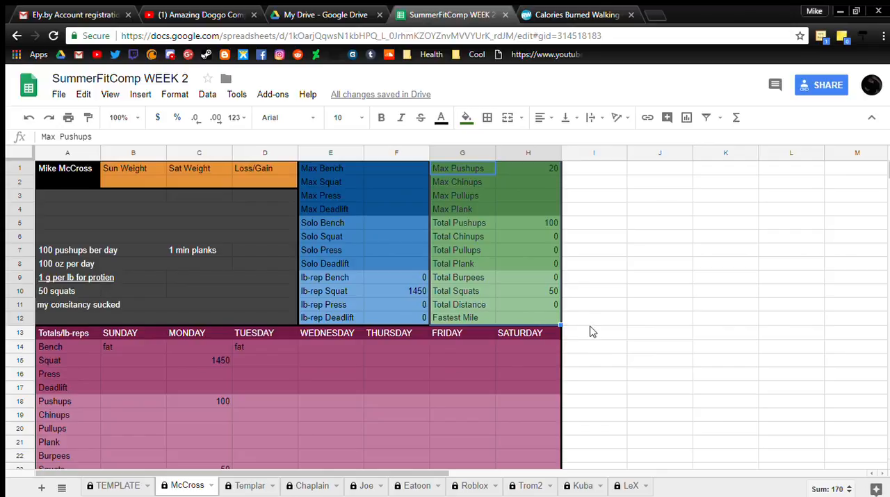